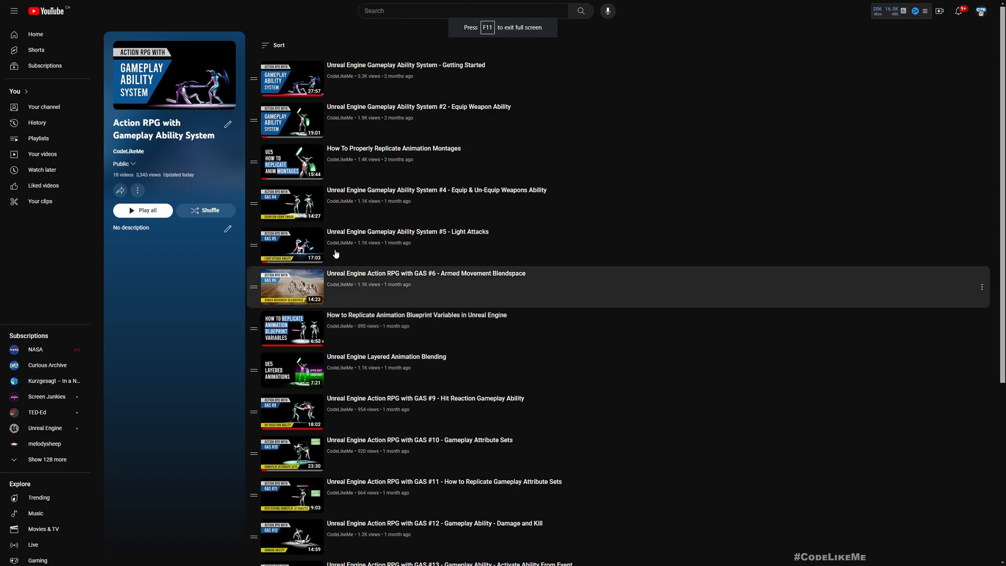
Leave full screen and scroll down the Action RPG with Gameplay Ability System playlist
{"action": "key", "text": "F11"}
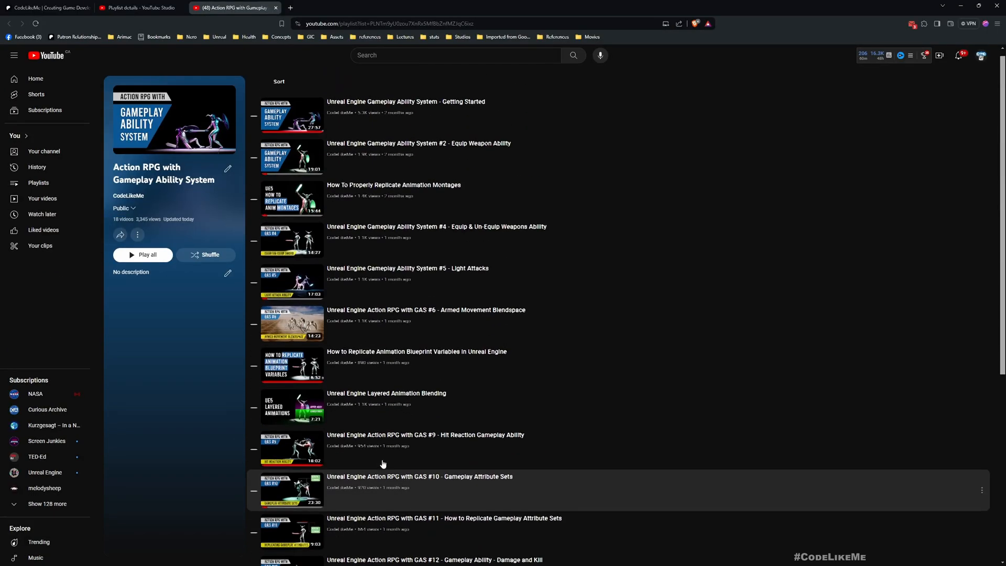
{"action": "scroll", "scroll_direction": "down", "scroll_amount": 3}
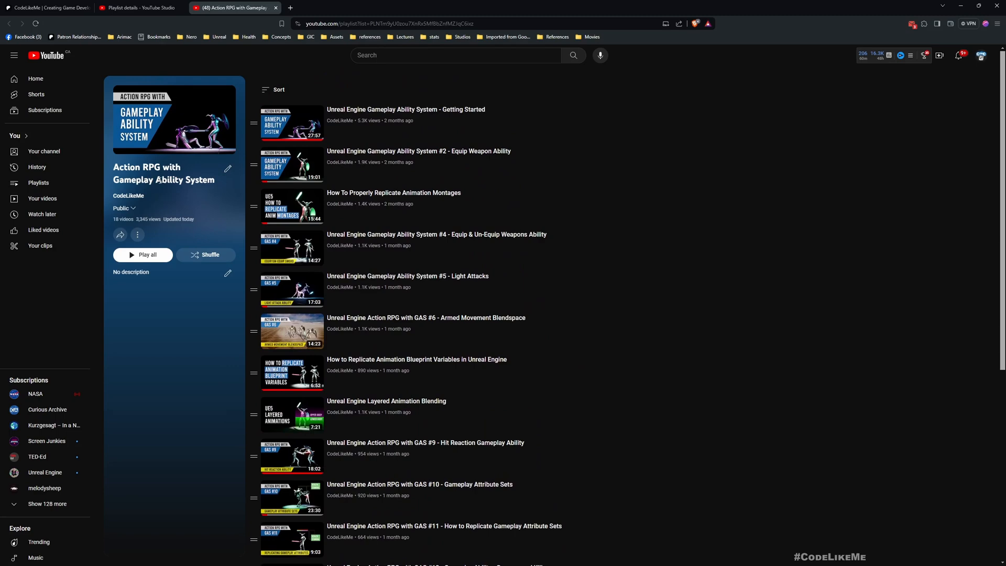
{"action": "scroll", "scroll_direction": "down", "scroll_amount": 3}
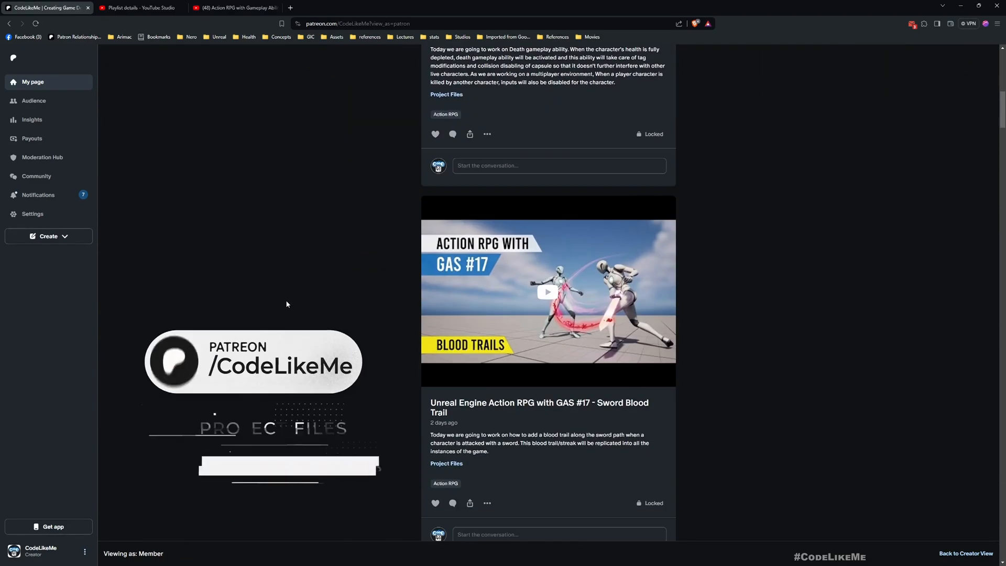
{"action": "scroll", "scroll_direction": "down", "scroll_amount": 3}
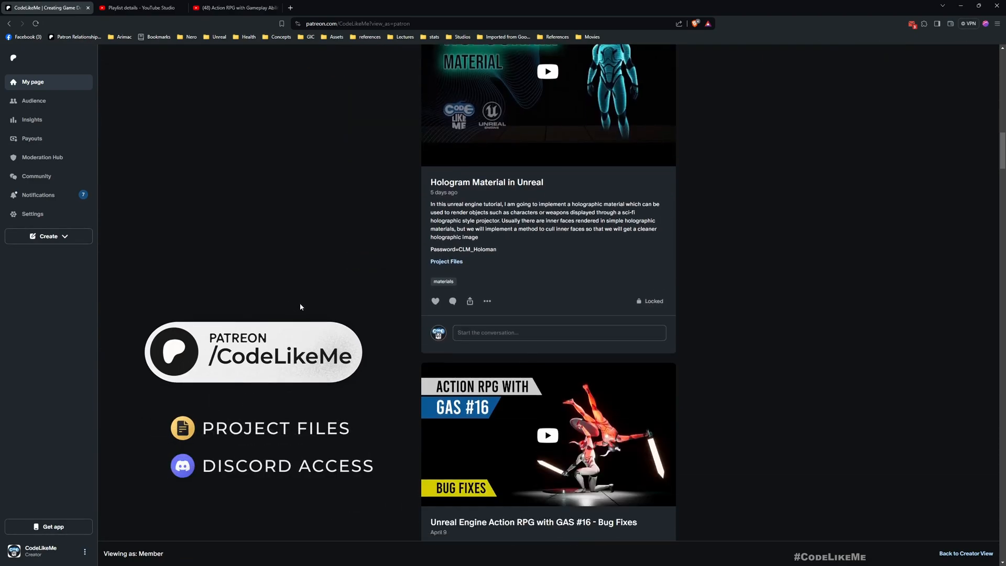
{"action": "scroll", "scroll_direction": "down", "scroll_amount": 3}
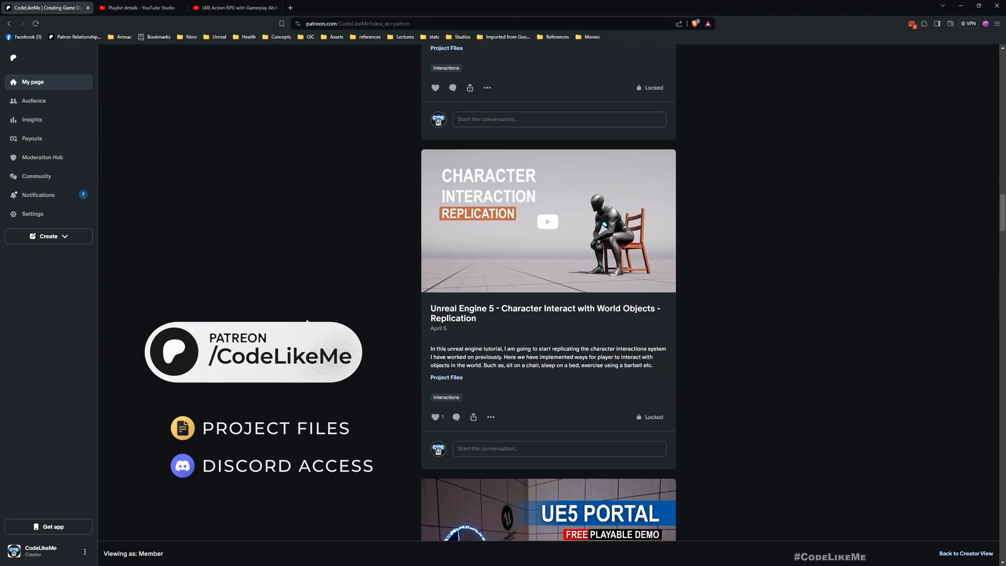
{"action": "scroll", "scroll_direction": "down", "scroll_amount": 3}
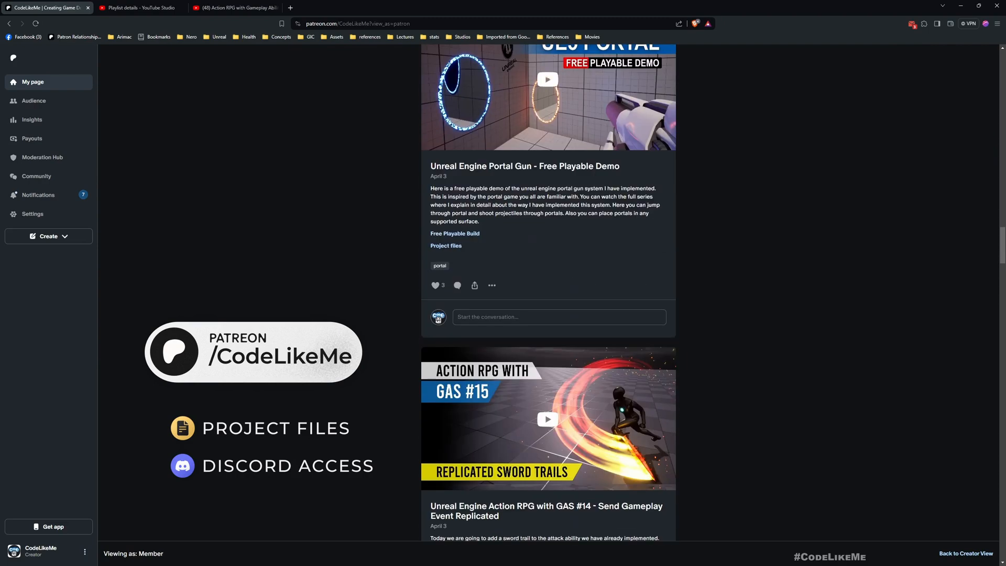
{"action": "scroll", "scroll_direction": "down", "scroll_amount": 3}
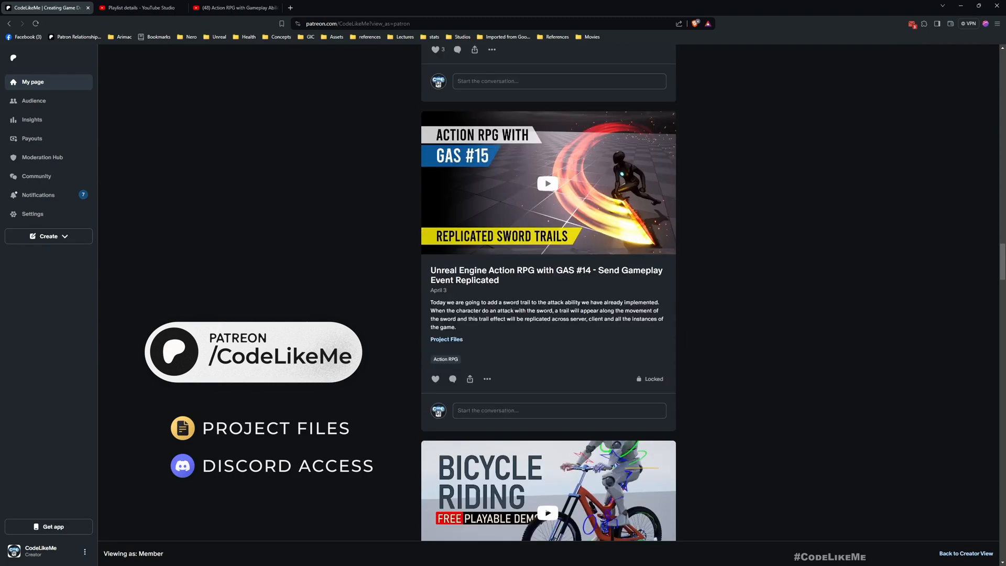
{"action": "scroll", "scroll_direction": "down", "scroll_amount": 3}
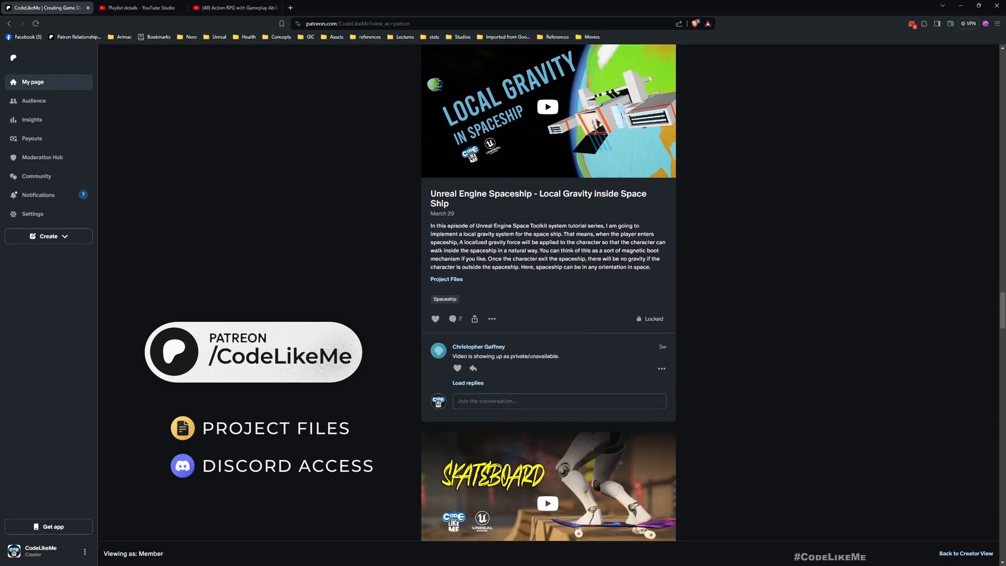
{"action": "scroll", "scroll_direction": "down", "scroll_amount": 3}
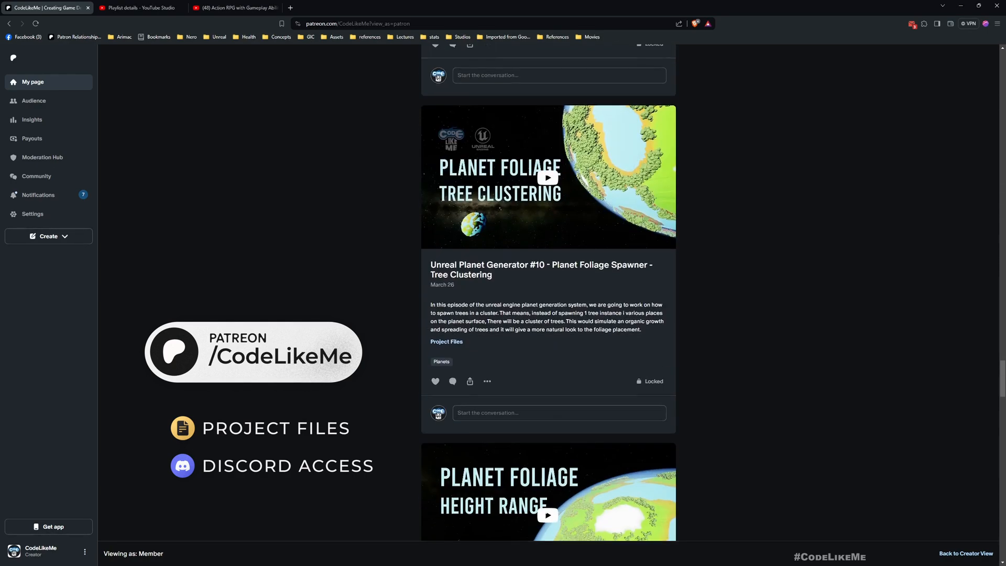
{"action": "scroll", "scroll_direction": "down", "scroll_amount": 3}
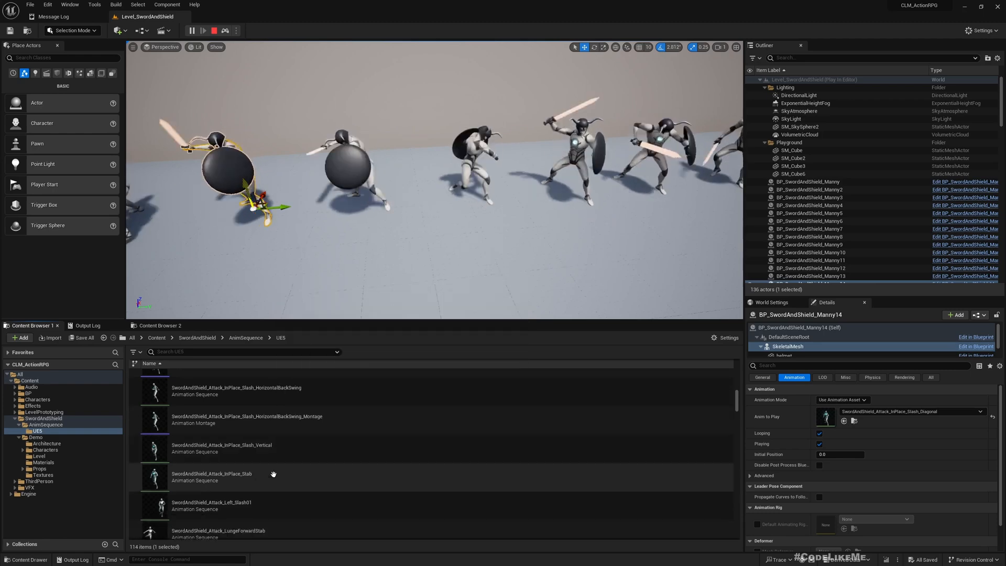
{"action": "mouse_move", "coordinate": [211, 476]}
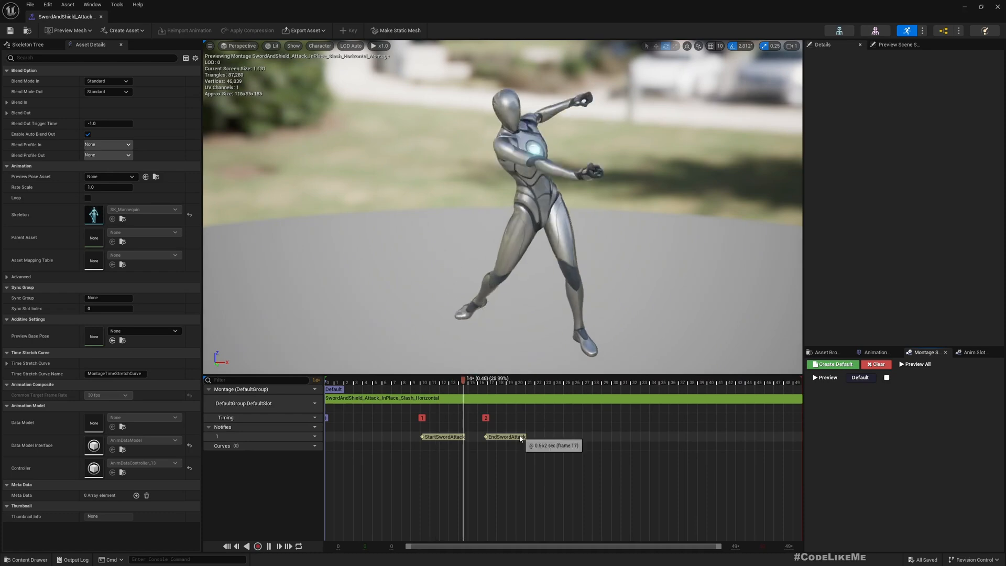
Place EndSwordAttack near frame 17, then bring up SwordAndShield_Attack_InPlace_Slash_Diagonal
{"action": "left_click_drag", "start_coordinate": [464, 379], "coordinate": [555, 379]}
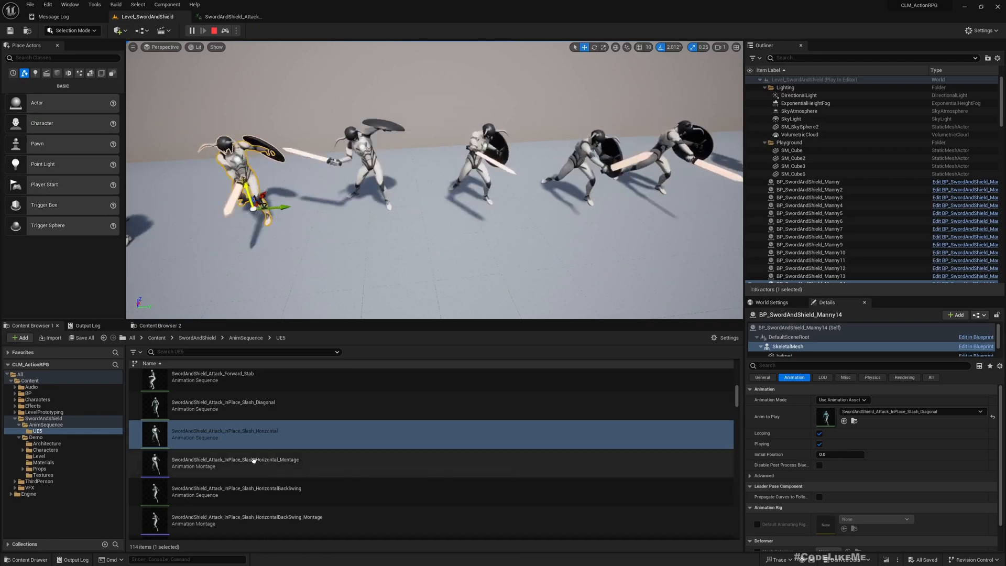
{"action": "left_click", "coordinate": [257, 490]}
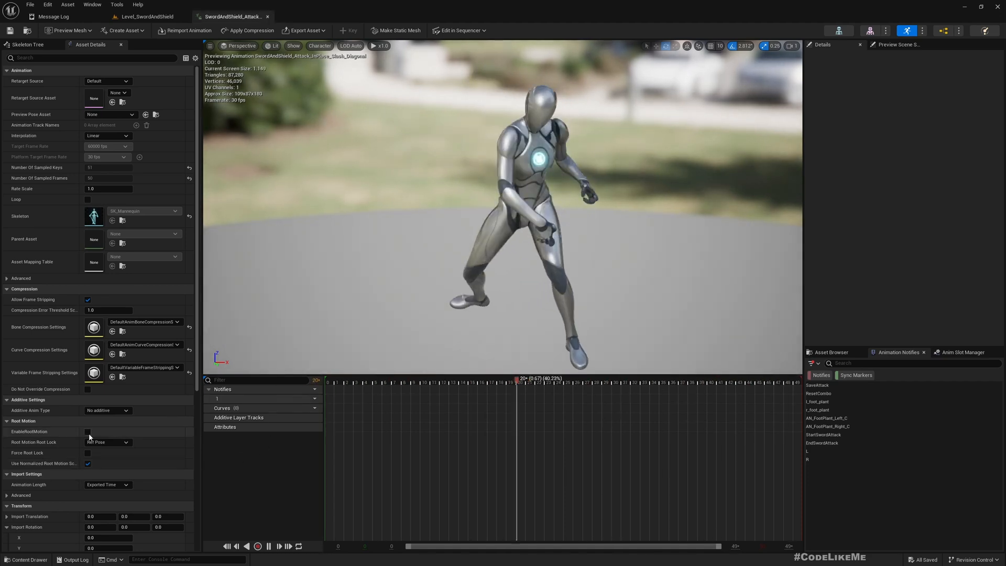
Enable root motion on the diagonal slash with Root Lock set to Anim First Frame
{"action": "left_click", "coordinate": [88, 431]}
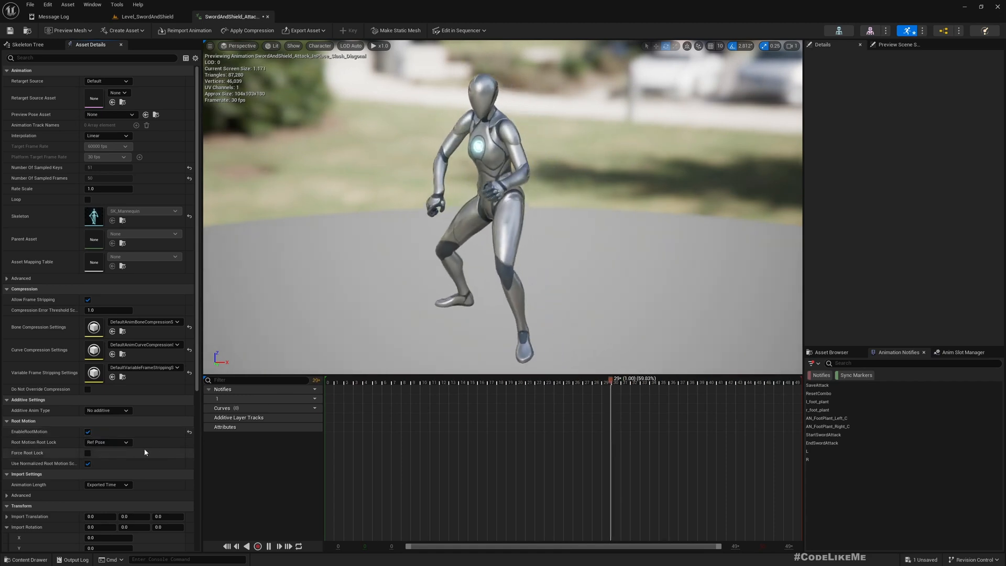
{"action": "left_click", "coordinate": [107, 443]}
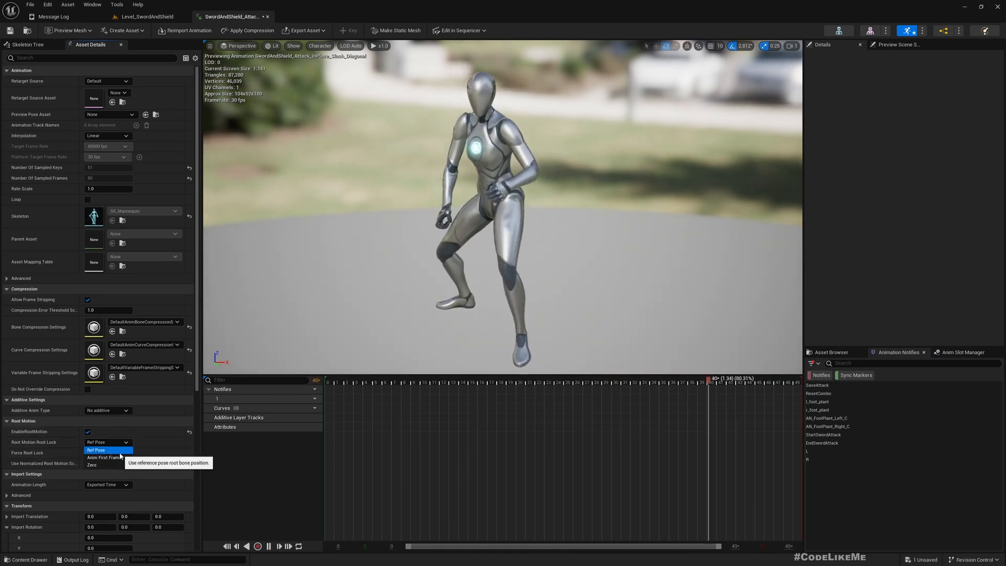
{"action": "left_click", "coordinate": [103, 458]}
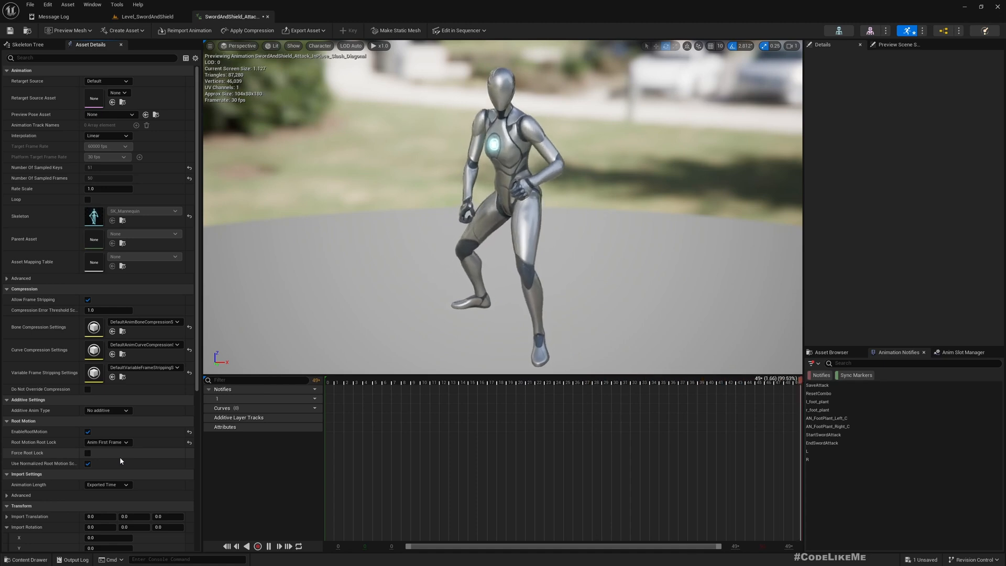
{"action": "left_click", "coordinate": [106, 443]}
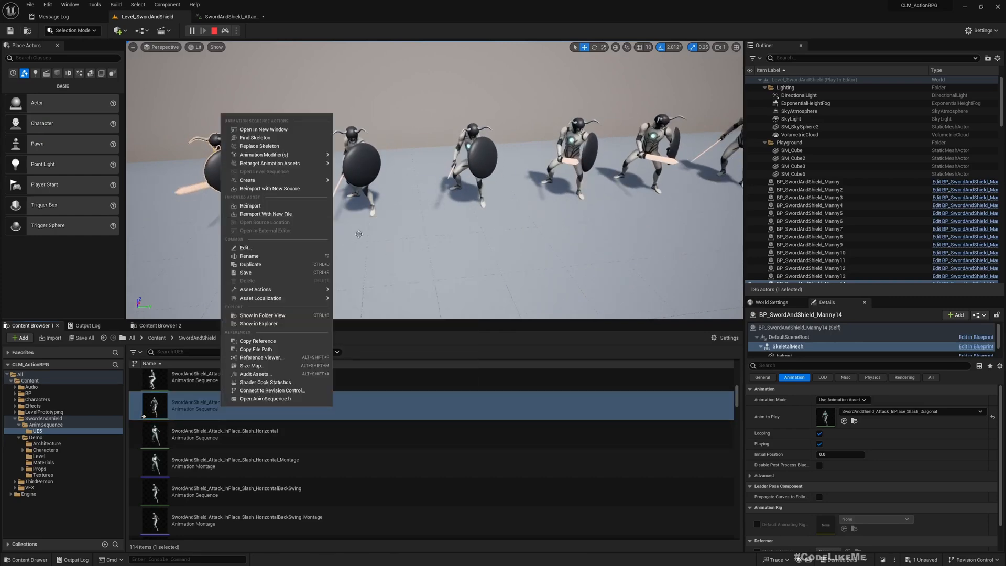
{"action": "mouse_move", "coordinate": [247, 180]}
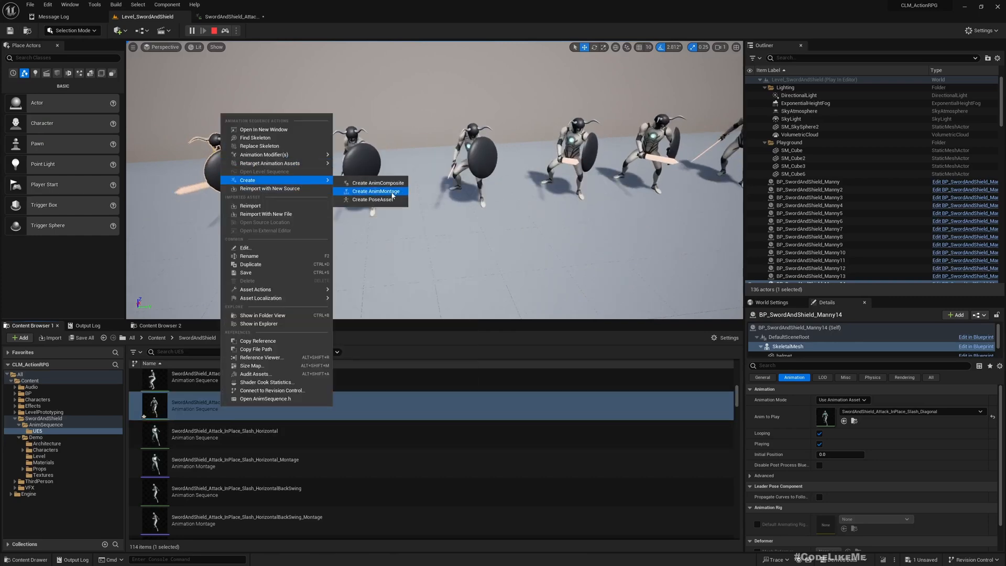
Create an AnimMontage from the diagonal slash and start adding a notify at the swing start
{"action": "left_click", "coordinate": [375, 191]}
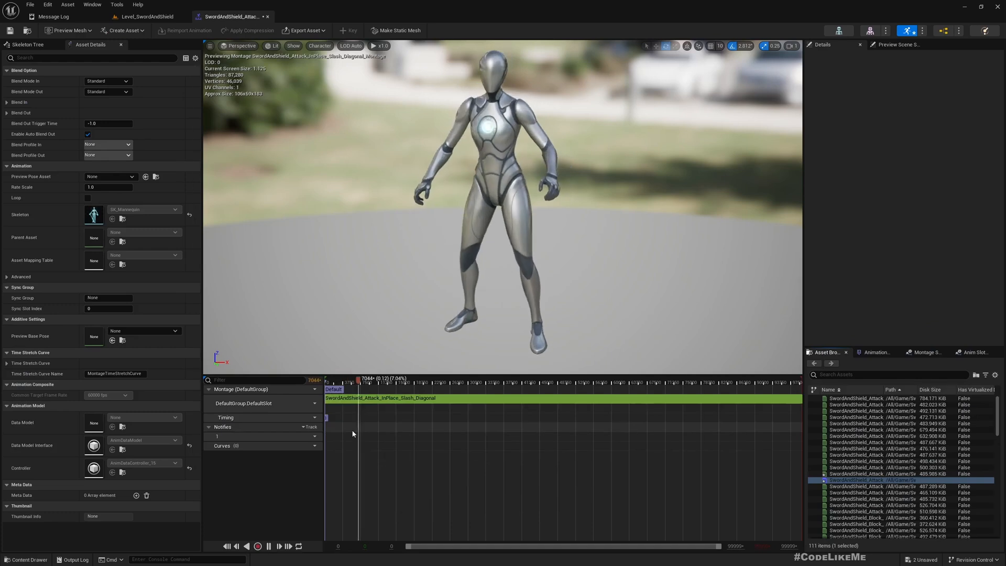
{"action": "left_click_drag", "start_coordinate": [352, 378], "coordinate": [334, 378]}
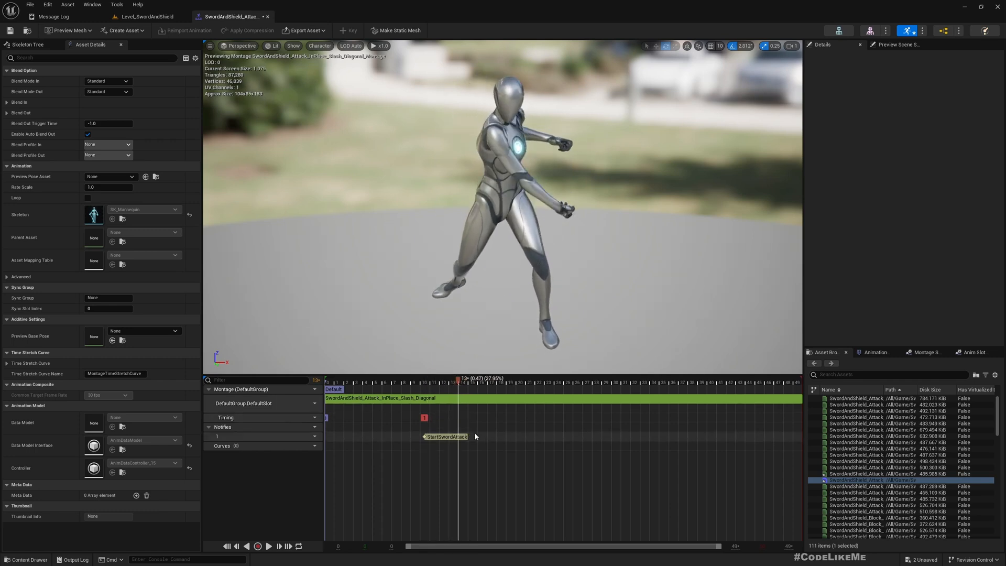
{"action": "right_click", "coordinate": [445, 436]}
{"action": "type", "text": "EndSwordAttack"}
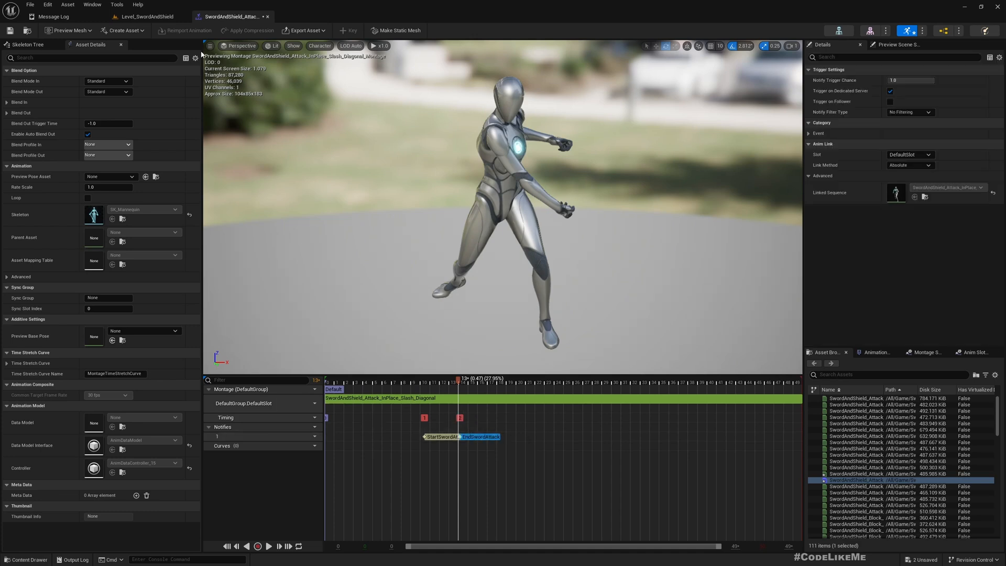
{"action": "mouse_move", "coordinate": [151, 27]}
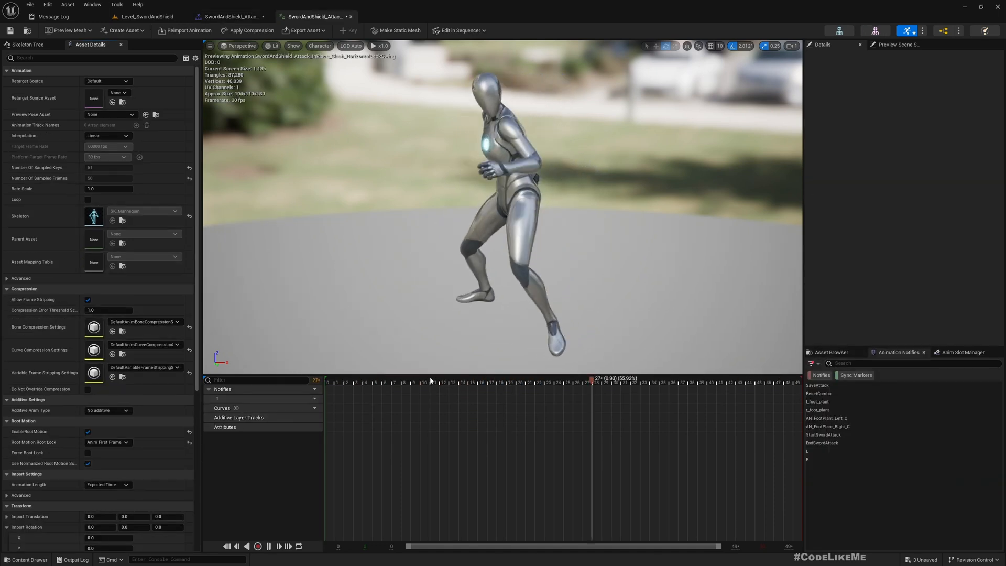
Scrub the diagonal slash montage, inspect its notify and segment details, and return to Level_SwordAndShield
{"action": "left_click", "coordinate": [447, 379]}
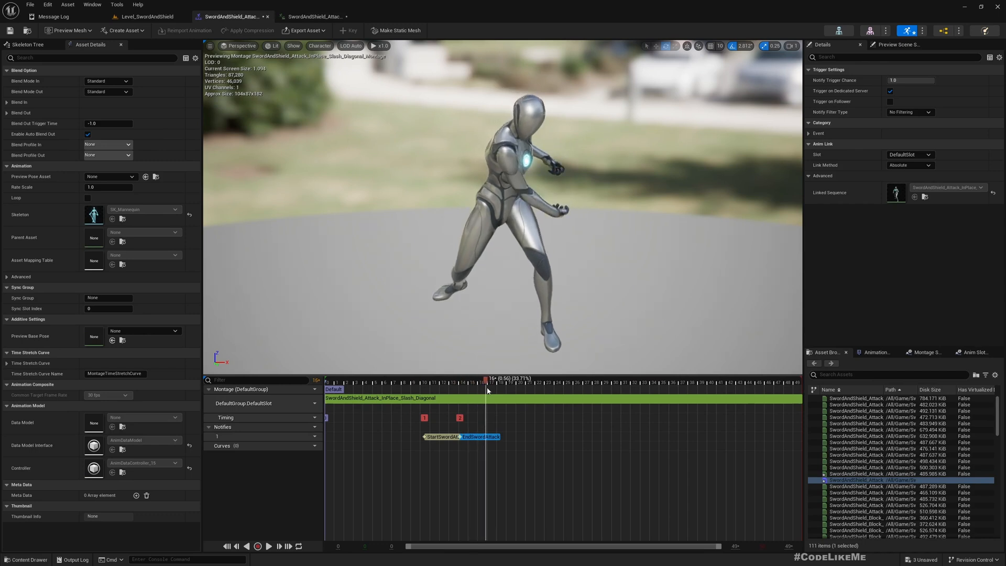
{"action": "left_click_drag", "start_coordinate": [486, 379], "coordinate": [663, 379]}
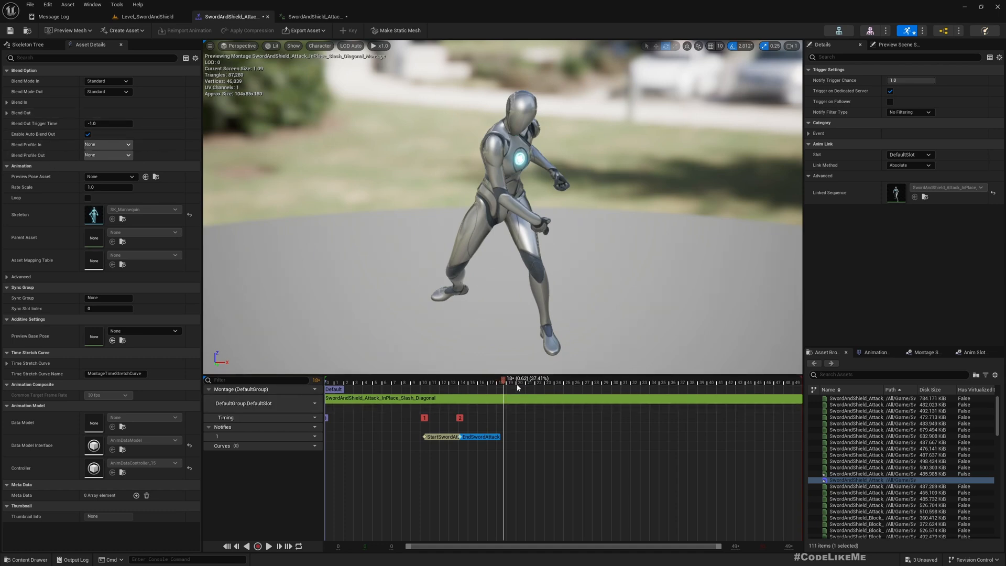
{"action": "mouse_move", "coordinate": [604, 231]}
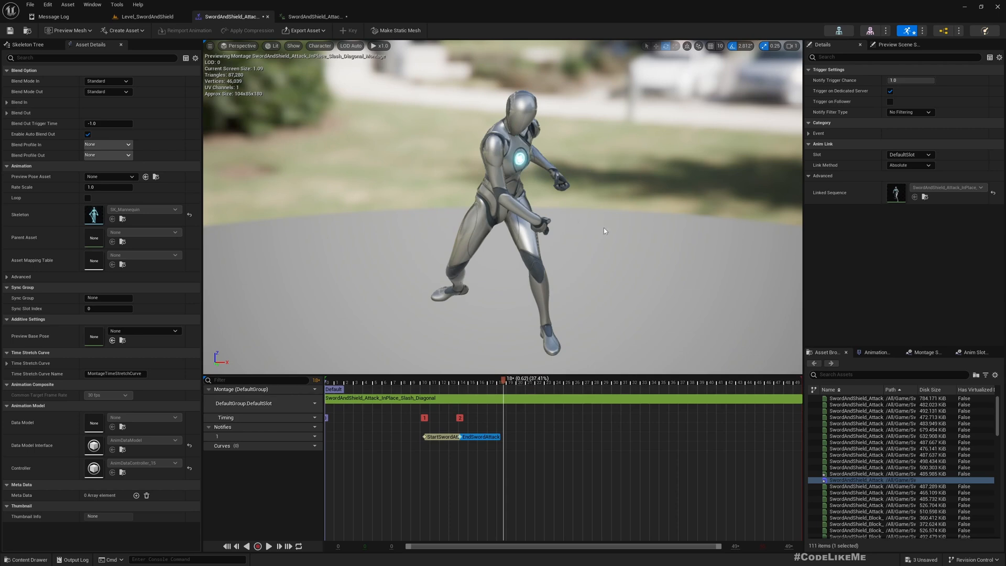
{"action": "left_click", "coordinate": [899, 44]}
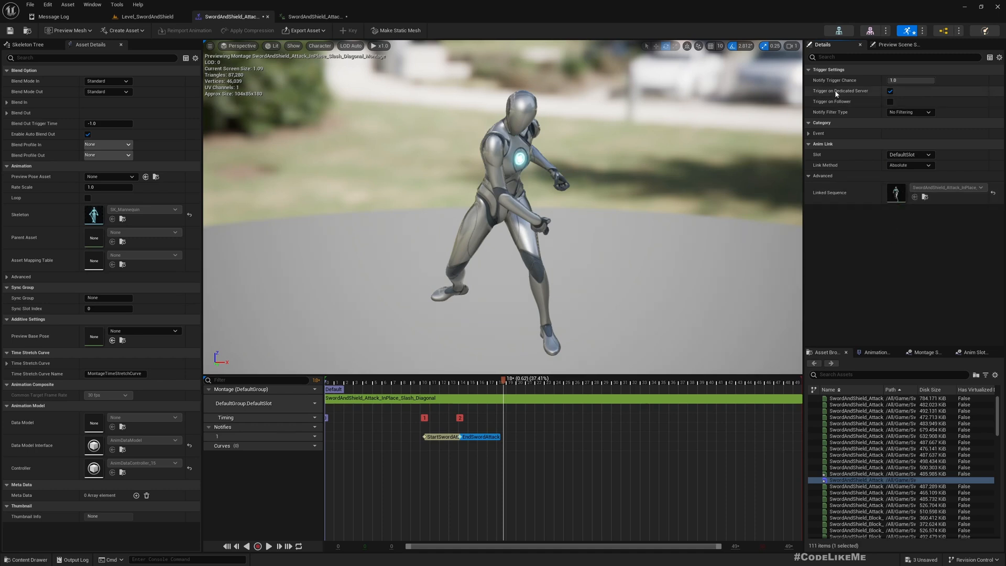
{"action": "left_click", "coordinate": [411, 398]}
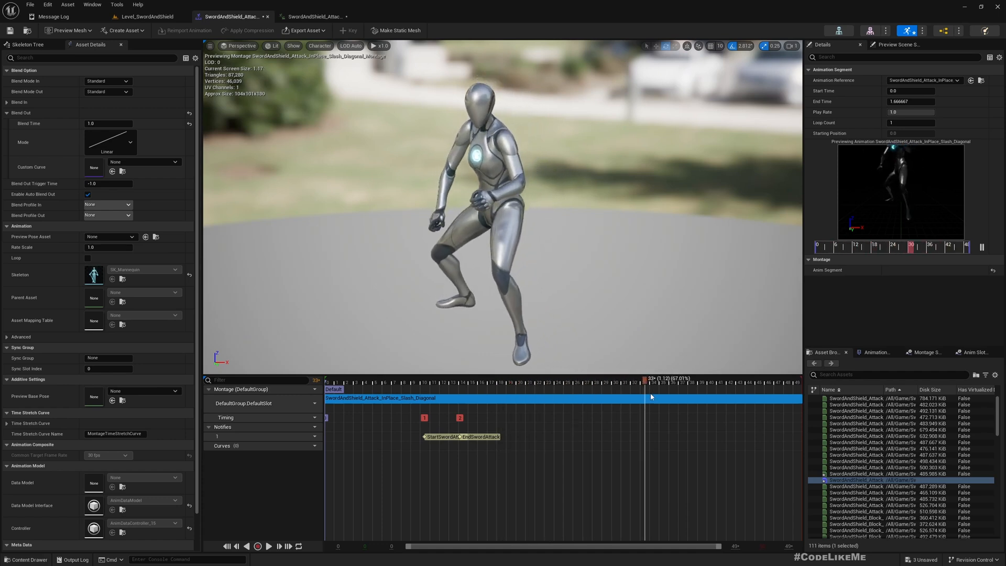
{"action": "left_click", "coordinate": [508, 382]}
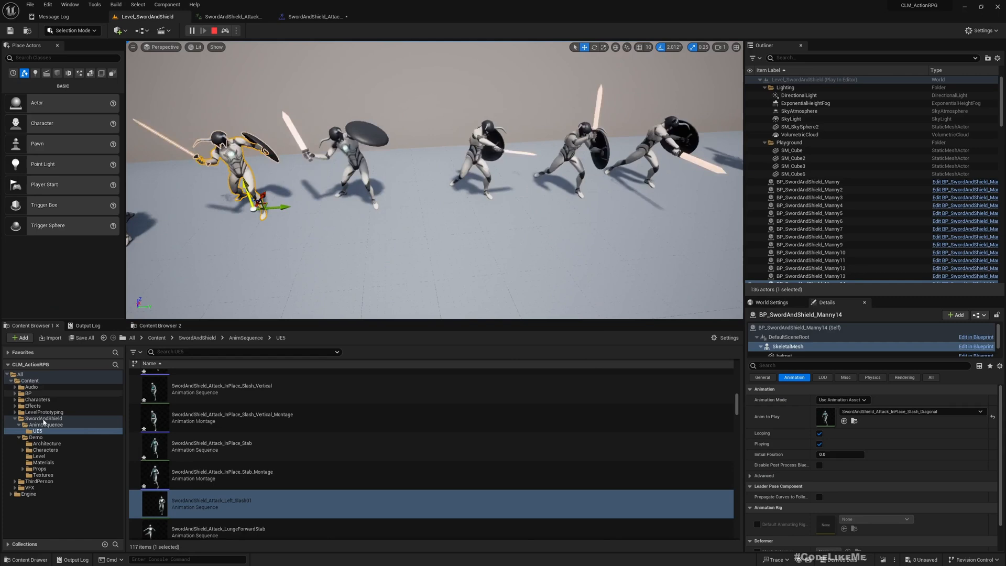
Open ThirdPersonMap, confirming termination of the Play in Editor session
{"action": "left_click", "coordinate": [39, 481]}
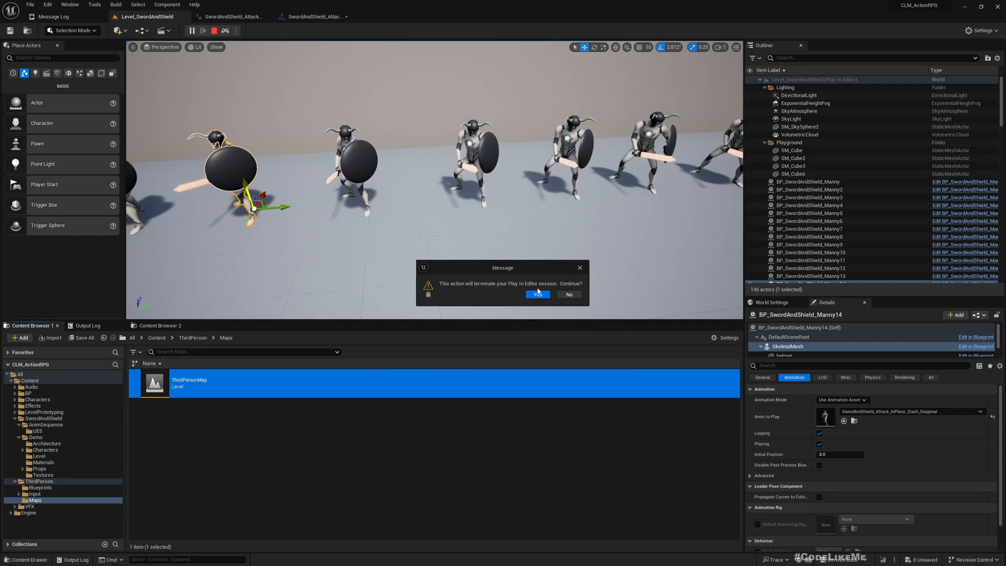
{"action": "left_click", "coordinate": [536, 294]}
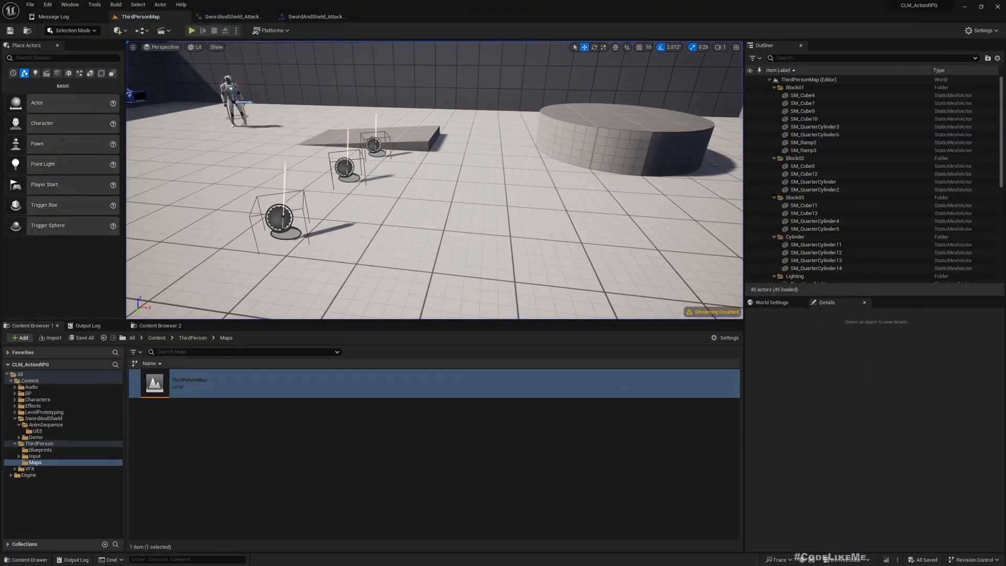
Open GA_LightAttack_Sword from the BP/Abilities folder and view its graph
{"action": "left_click", "coordinate": [28, 393]}
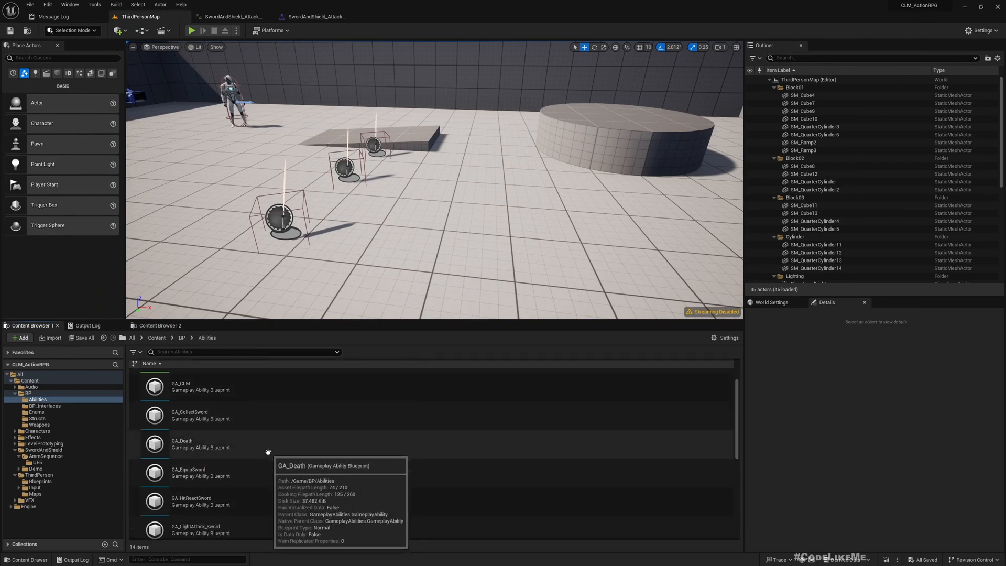
{"action": "left_click", "coordinate": [199, 516]}
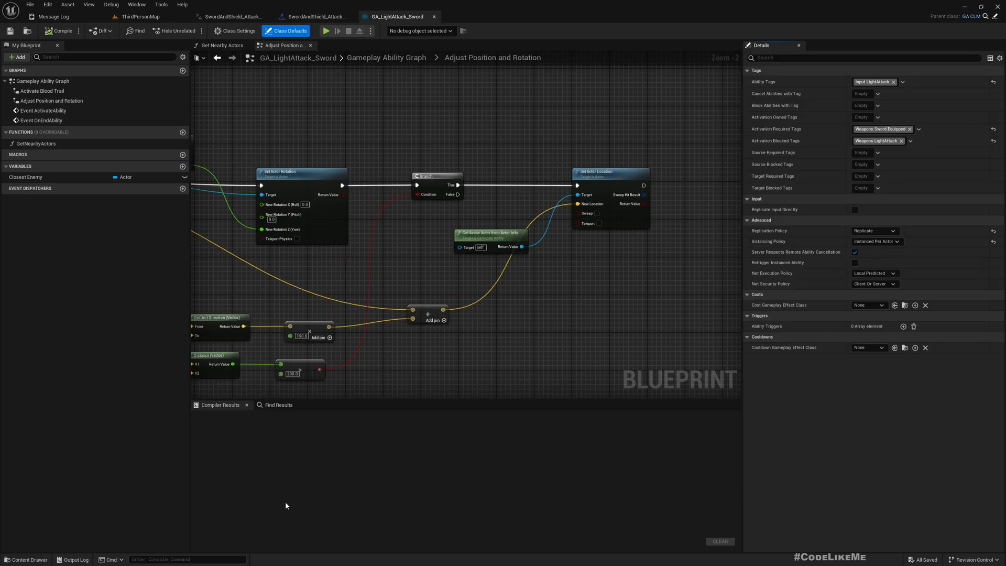
{"action": "scroll", "scroll_direction": "down", "scroll_amount": 3}
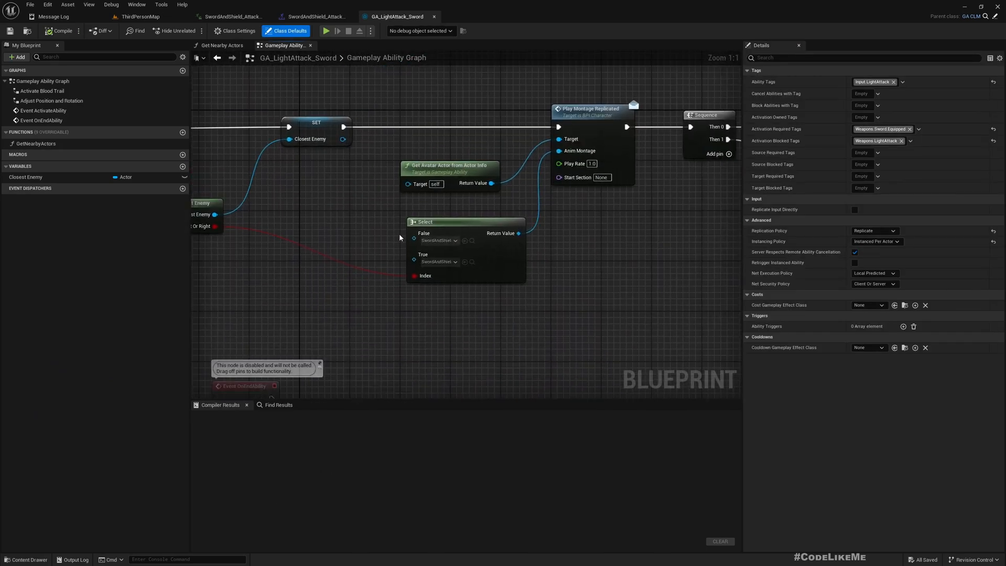
{"action": "mouse_move", "coordinate": [438, 240]}
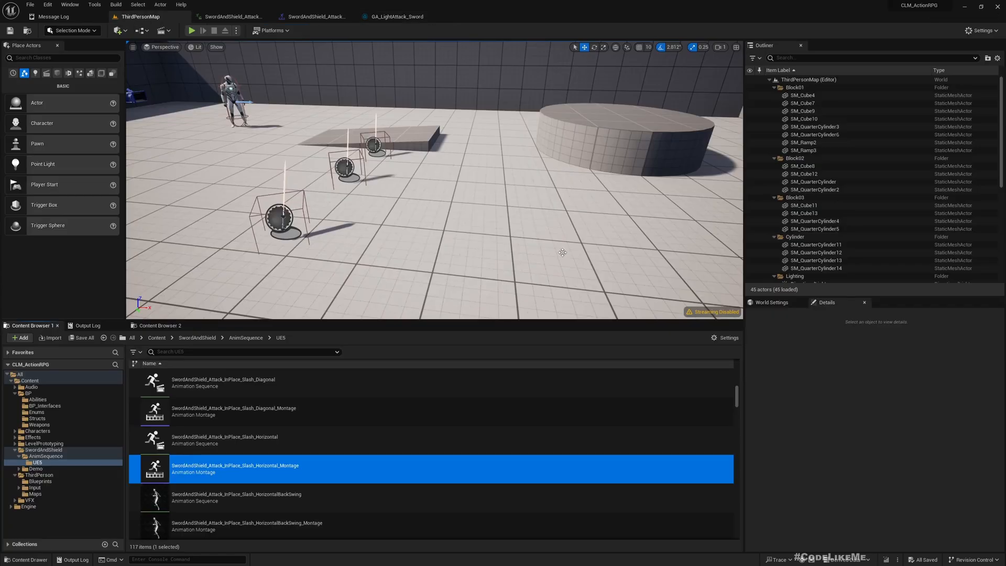
{"action": "mouse_move", "coordinate": [221, 471]}
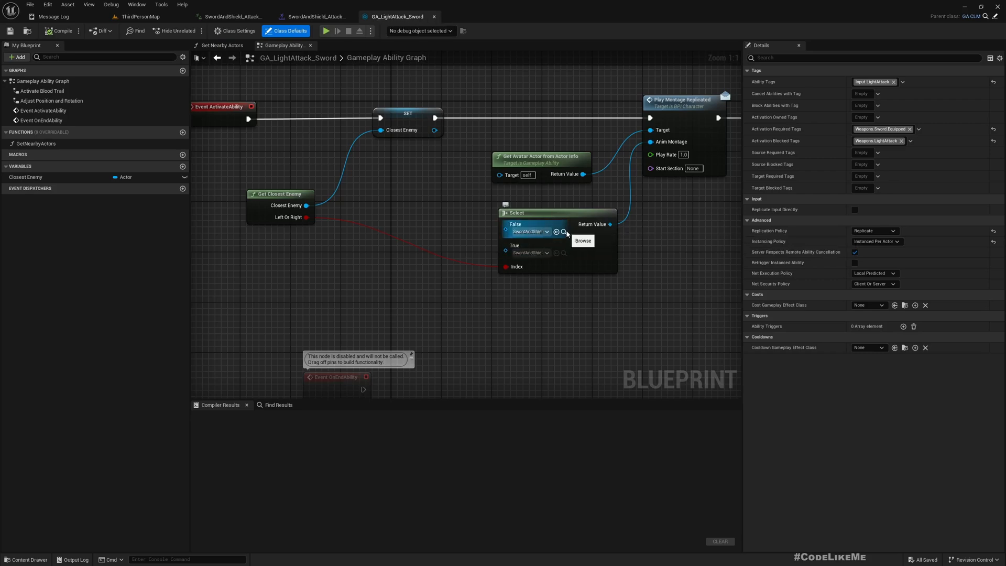
Browse to the Select node's False and True montages and preview the horizontal slash
{"action": "left_click", "coordinate": [314, 15]}
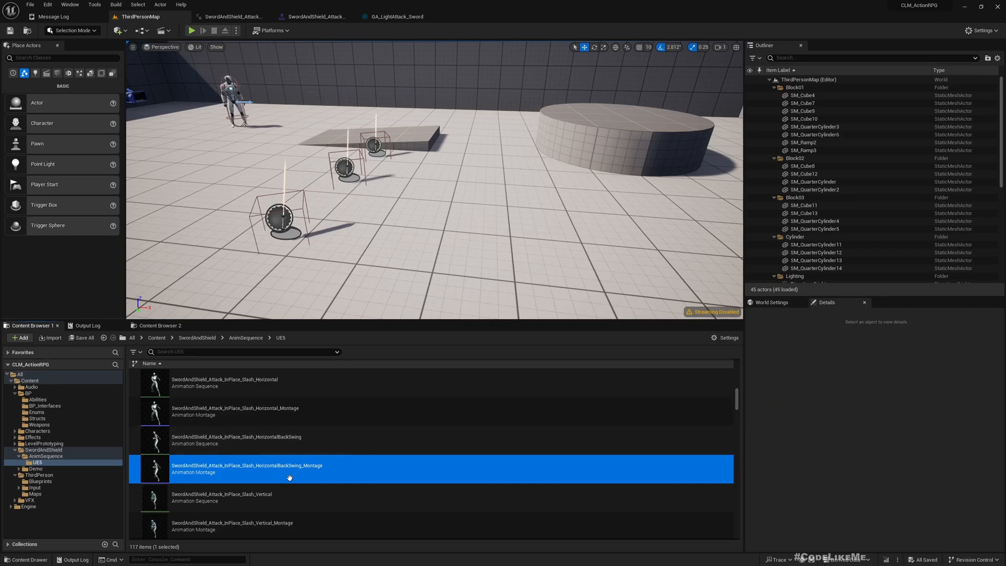
{"action": "mouse_move", "coordinate": [215, 501]}
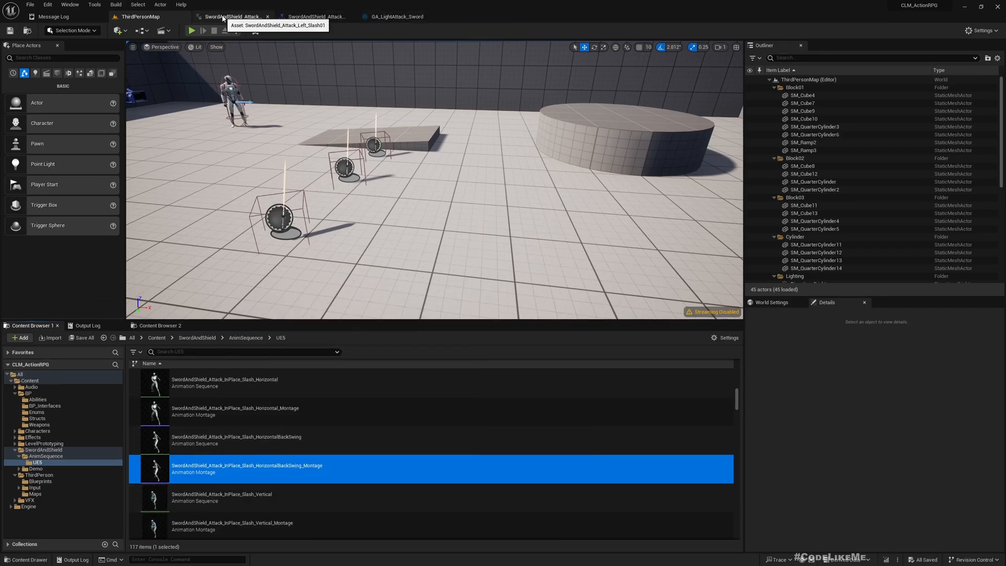
{"action": "left_click", "coordinate": [394, 15]}
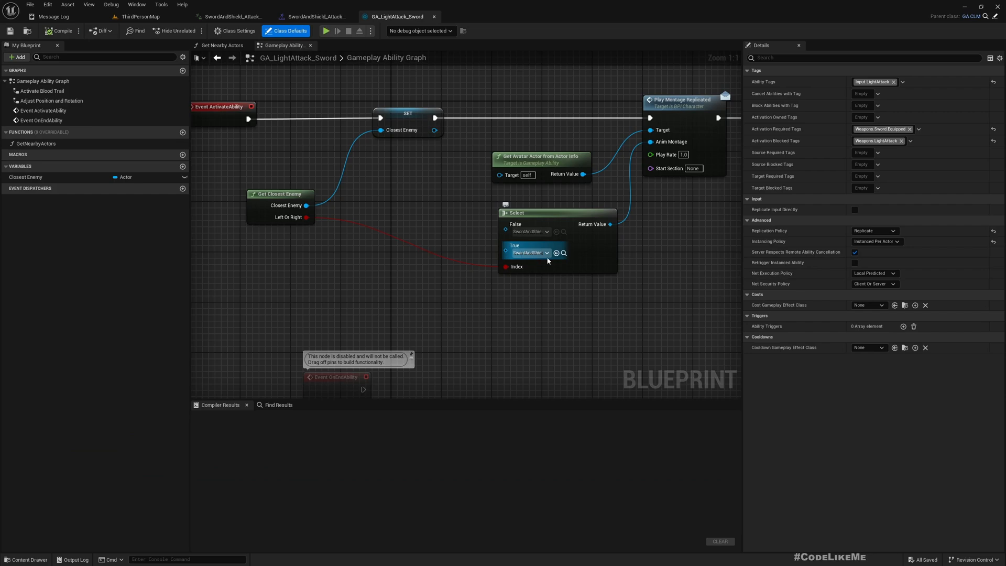
{"action": "mouse_move", "coordinate": [564, 252]}
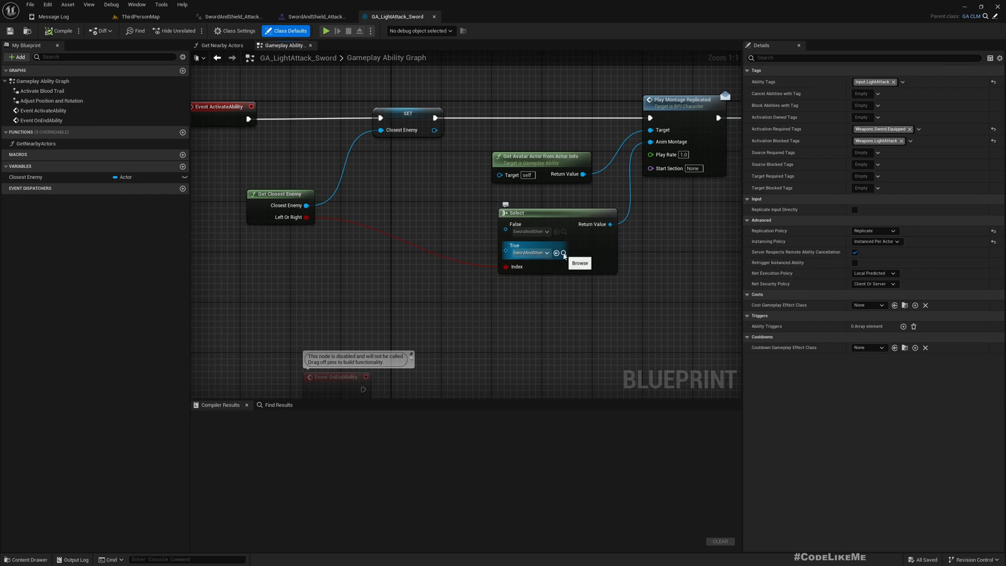
{"action": "left_click", "coordinate": [315, 16]}
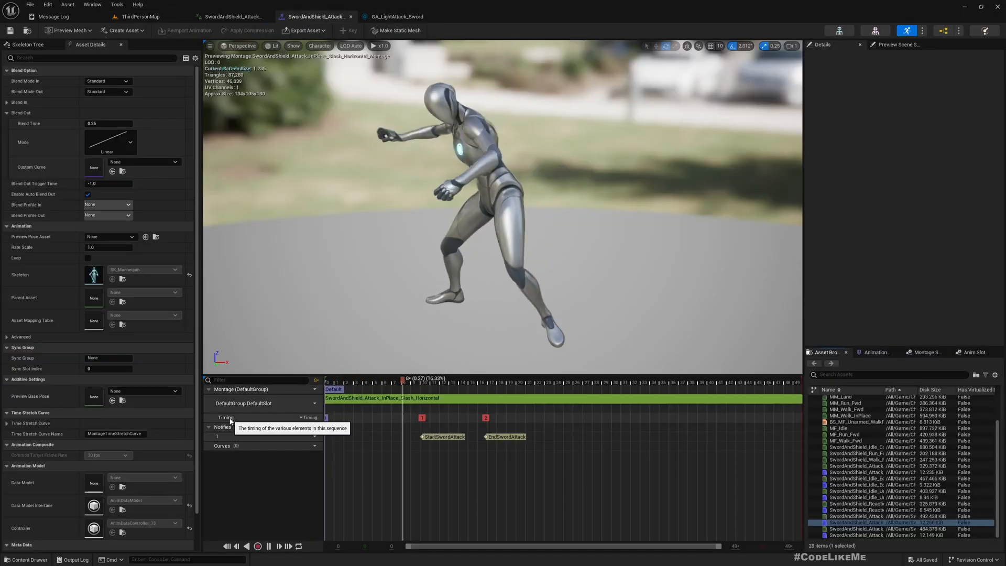
{"action": "left_click", "coordinate": [137, 16]}
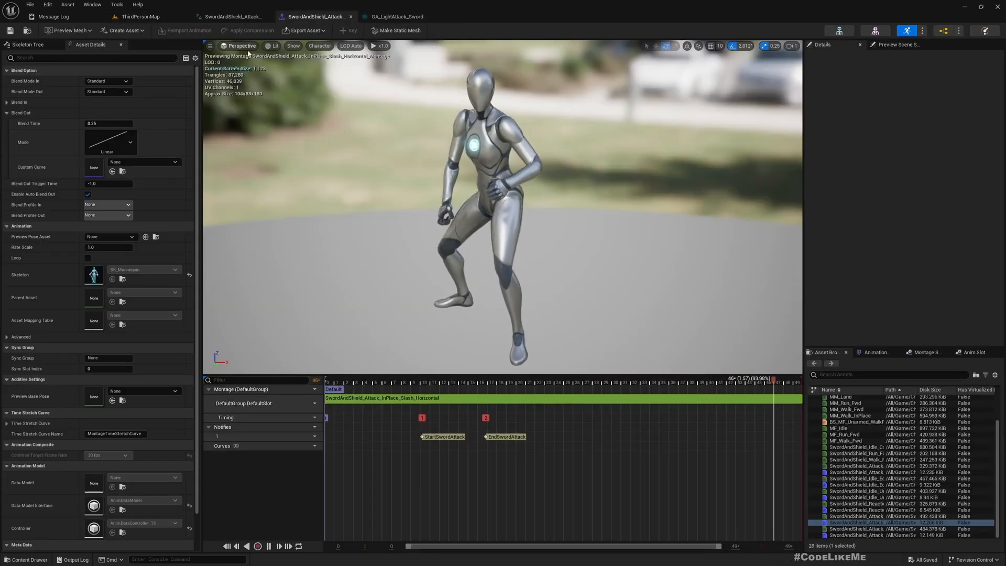
{"action": "left_click", "coordinate": [396, 16]}
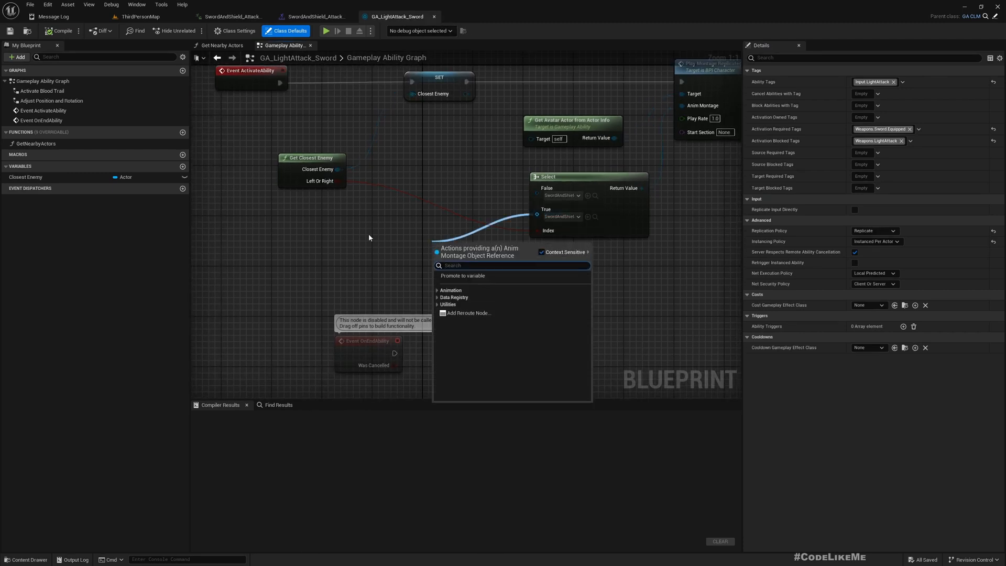
Add a new Select node for montages to the light attack graph
{"action": "type", "text": "sle"}
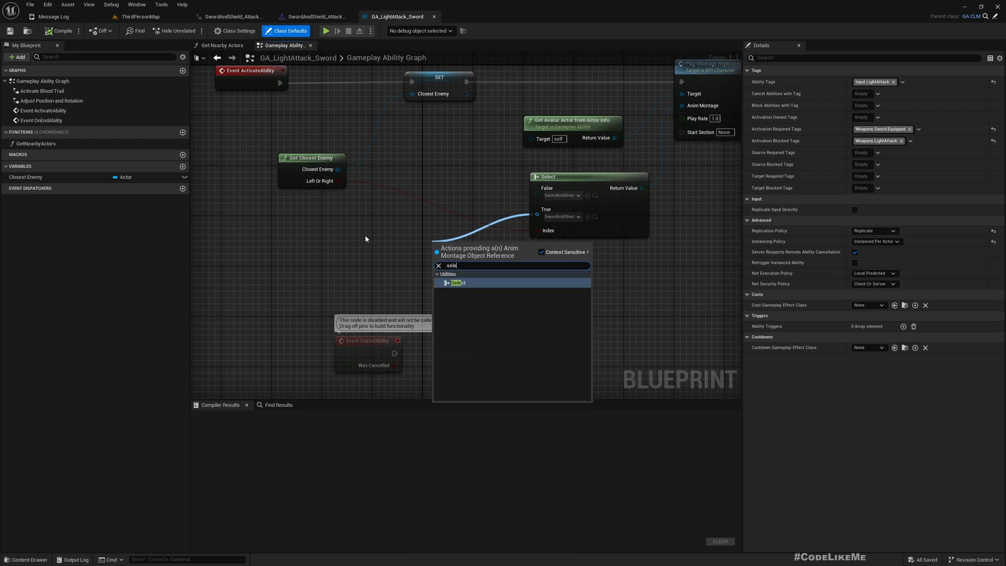
{"action": "left_click", "coordinate": [458, 282]}
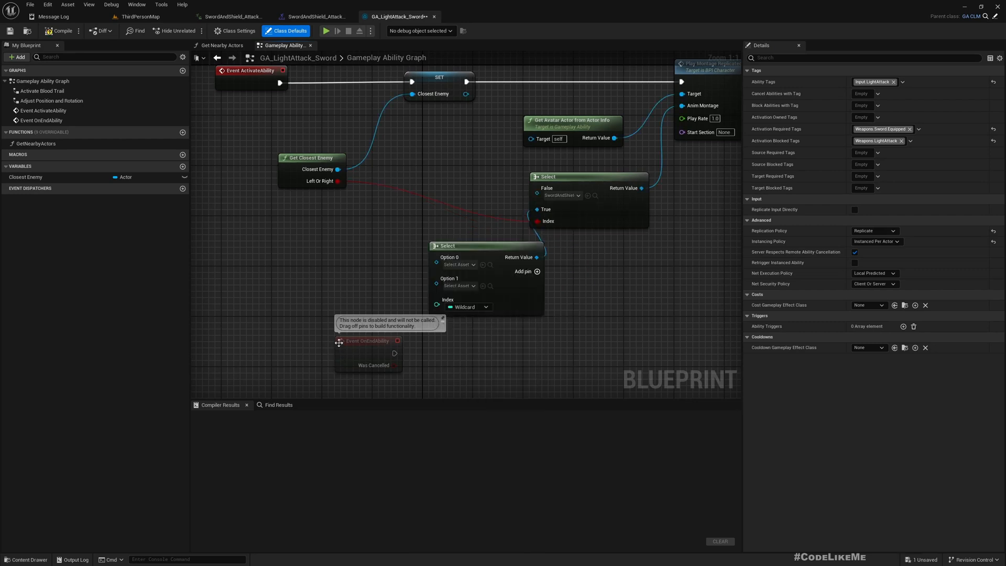
{"action": "left_click", "coordinate": [449, 151]}
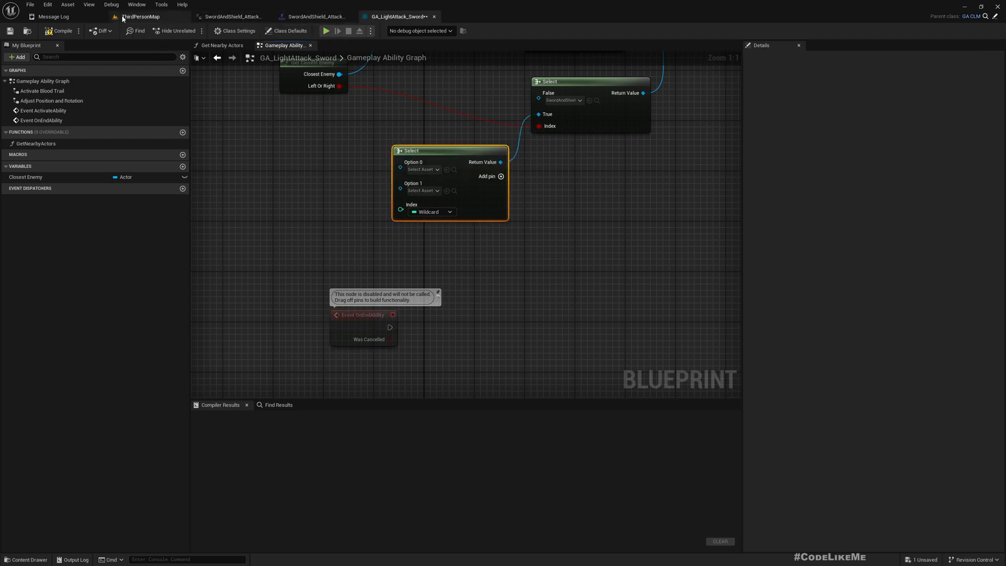
{"action": "left_click", "coordinate": [315, 16]}
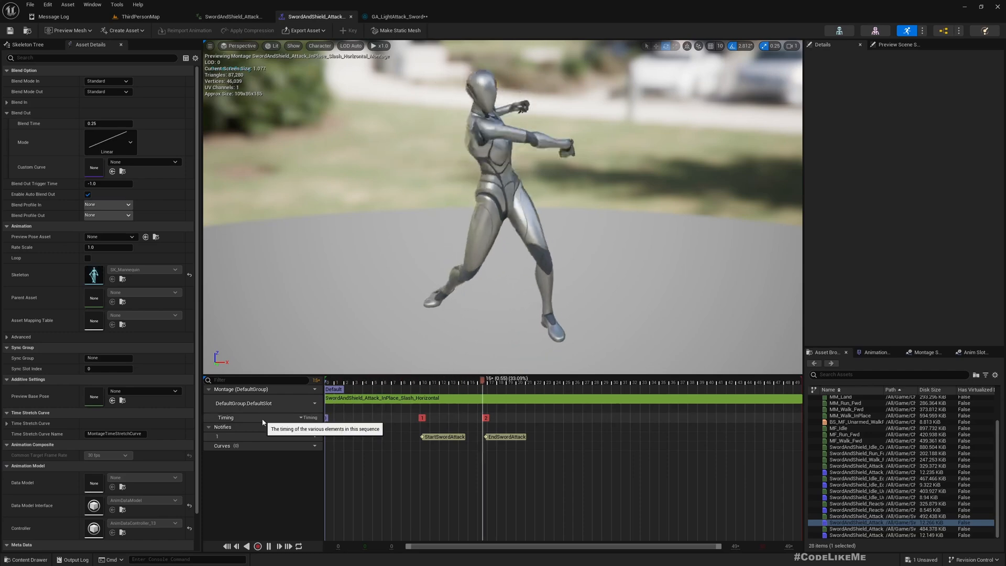
{"action": "left_click", "coordinate": [396, 15]}
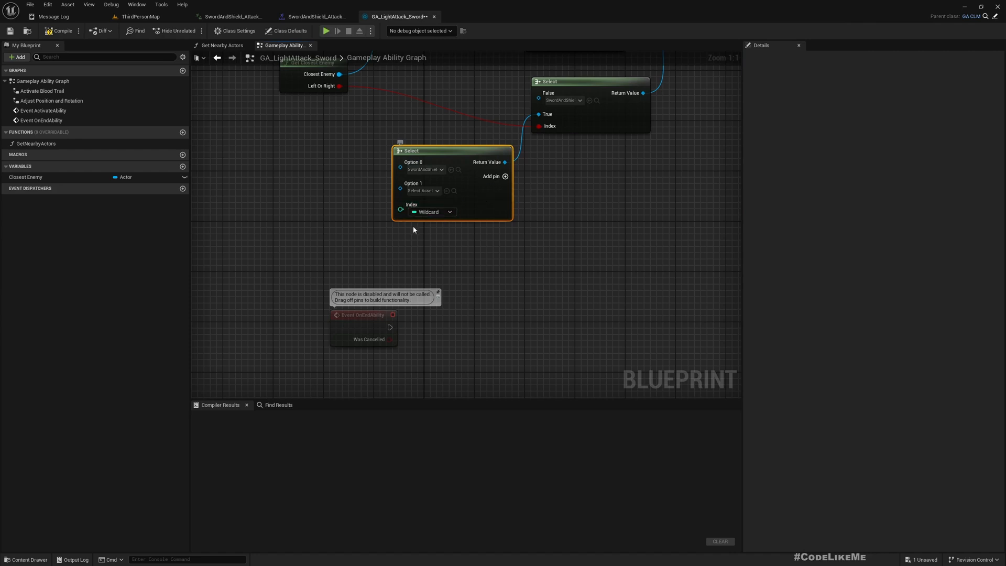
Drive the Select index with a Random Integer node and add Option 2 and Option 3 pins
{"action": "left_click_drag", "start_coordinate": [400, 212], "coordinate": [324, 247]}
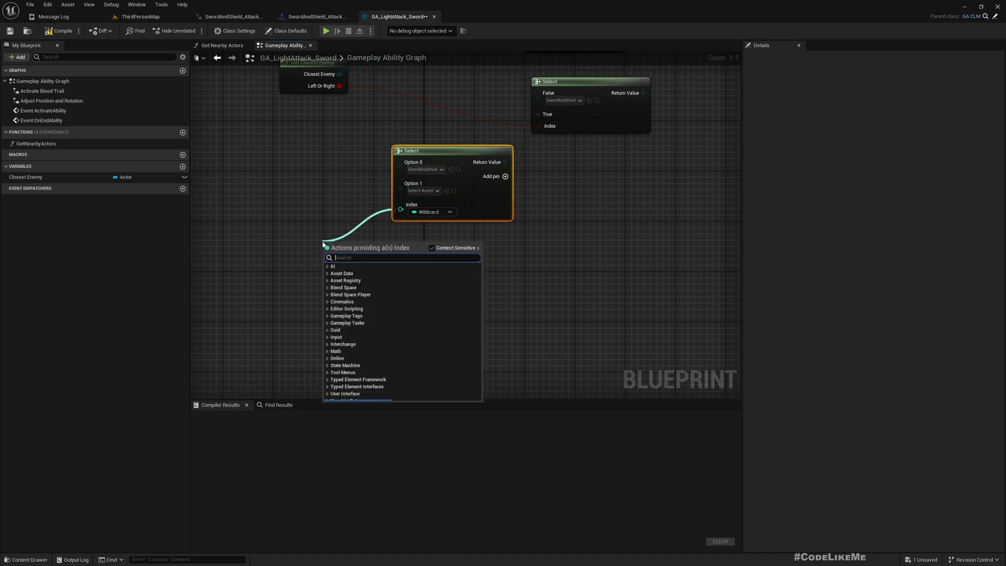
{"action": "type", "text": "random int"}
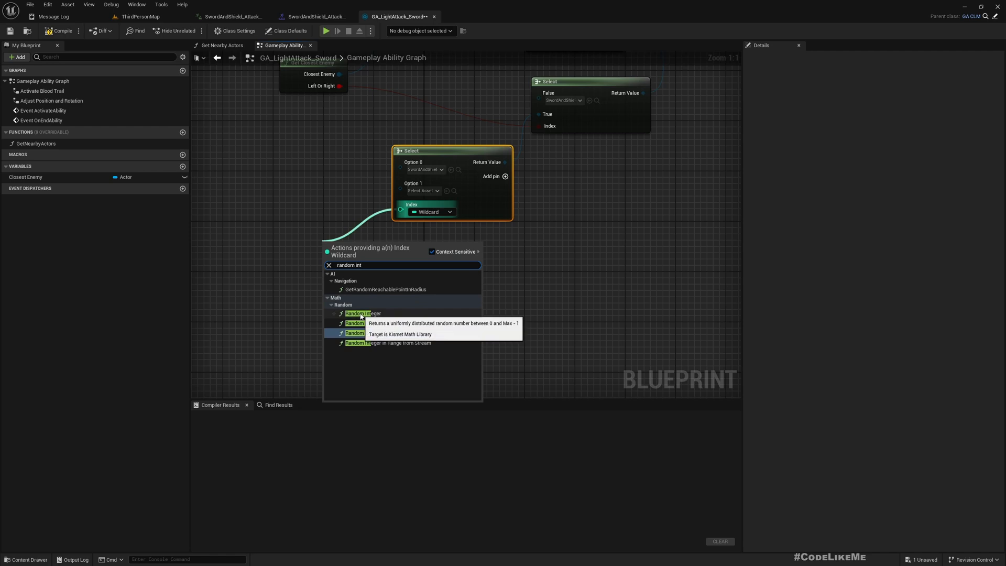
{"action": "left_click", "coordinate": [362, 313]}
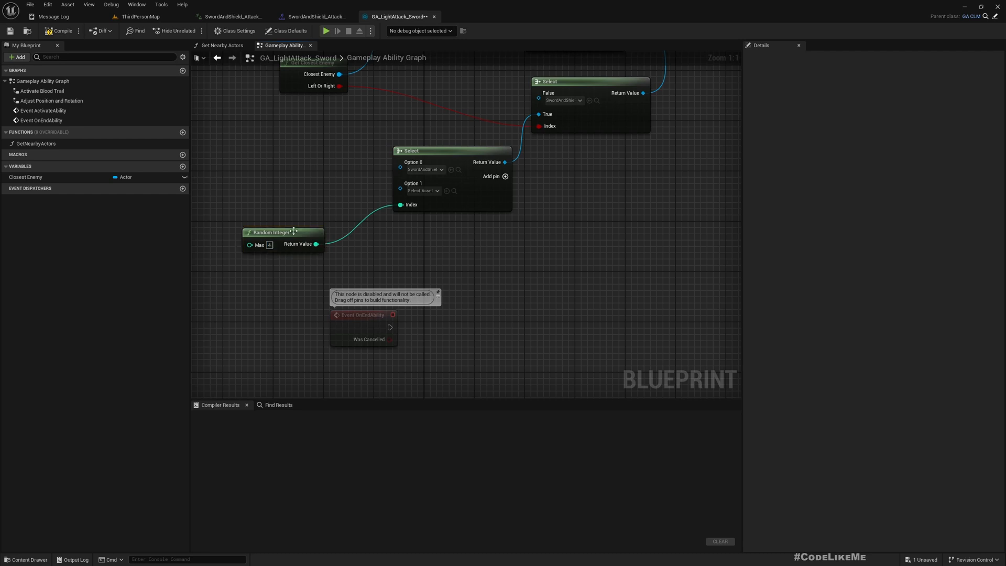
{"action": "mouse_move", "coordinate": [291, 233]}
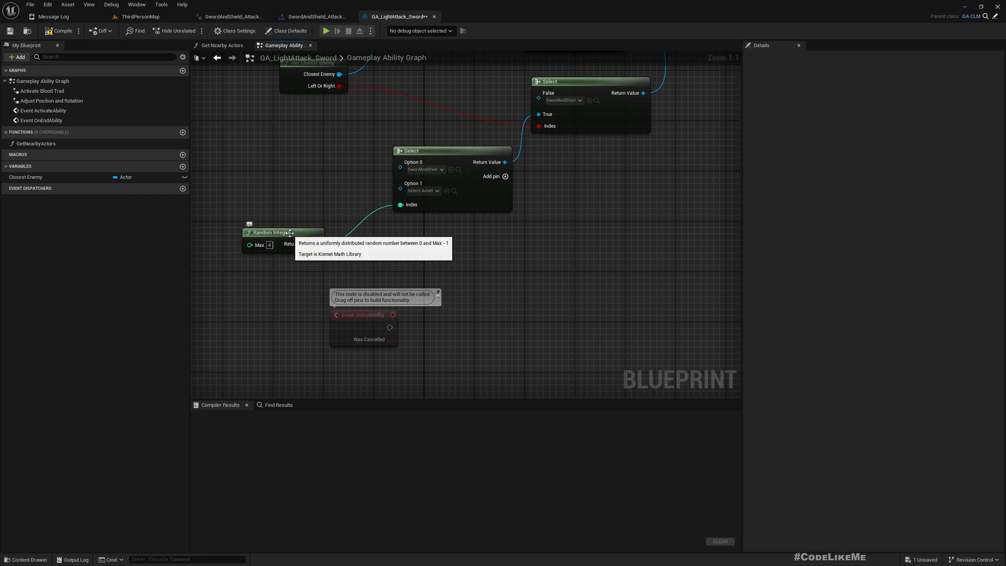
{"action": "mouse_move", "coordinate": [506, 176]}
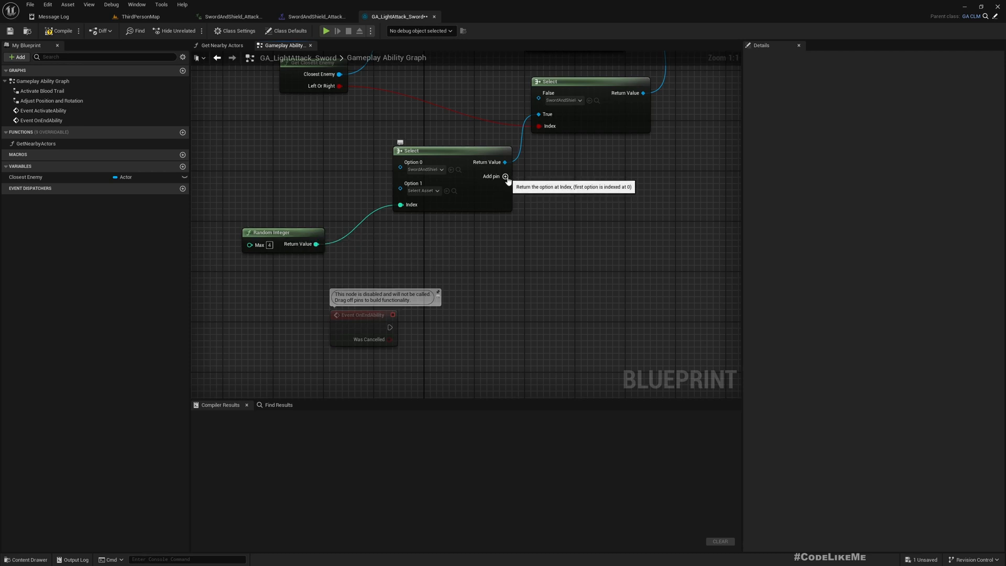
{"action": "left_click", "coordinate": [506, 176]}
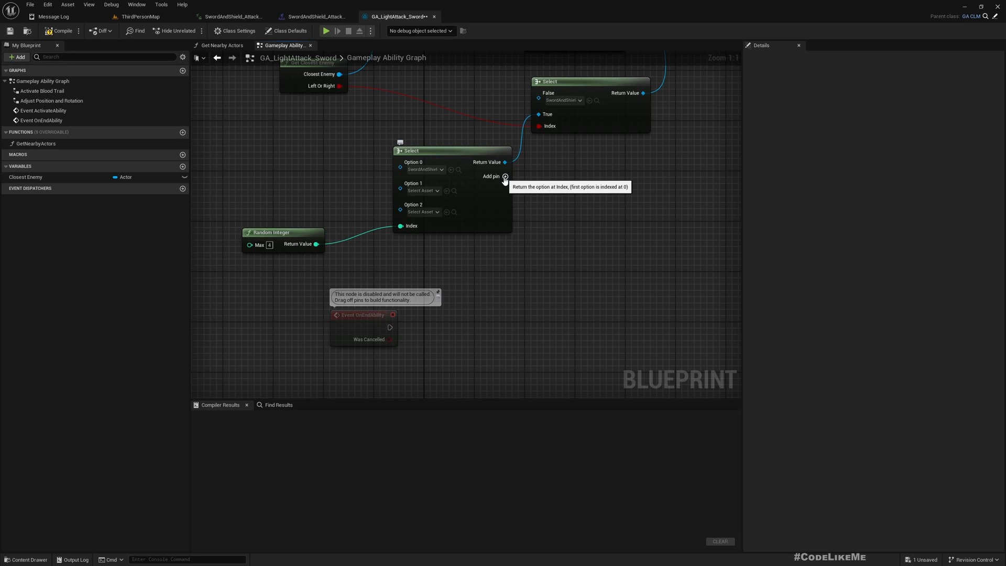
{"action": "left_click", "coordinate": [505, 176]}
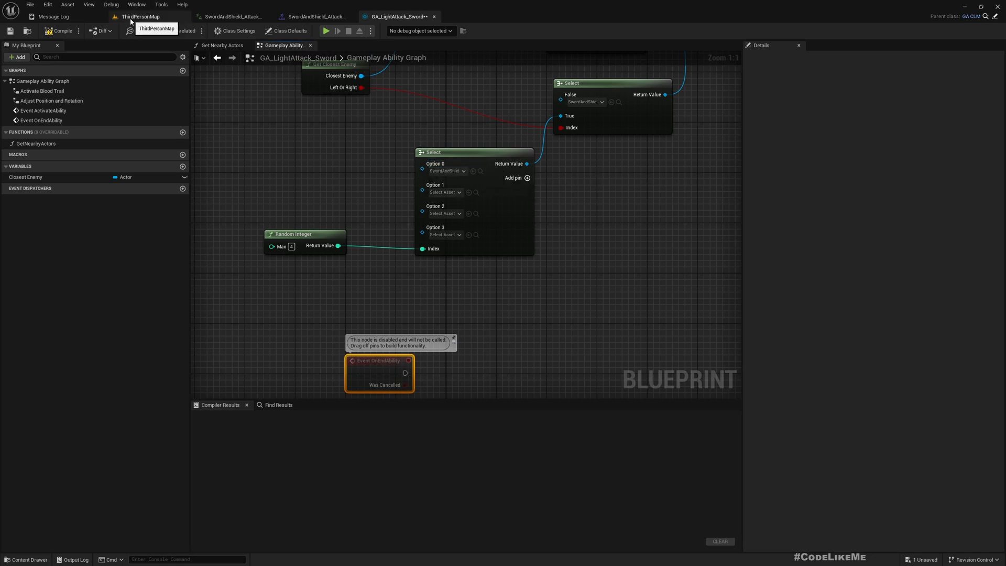
Assign sword-and-shield montages, including the in-place stab, to the Select node's Option 1 and Option 2
{"action": "left_click", "coordinate": [140, 15]}
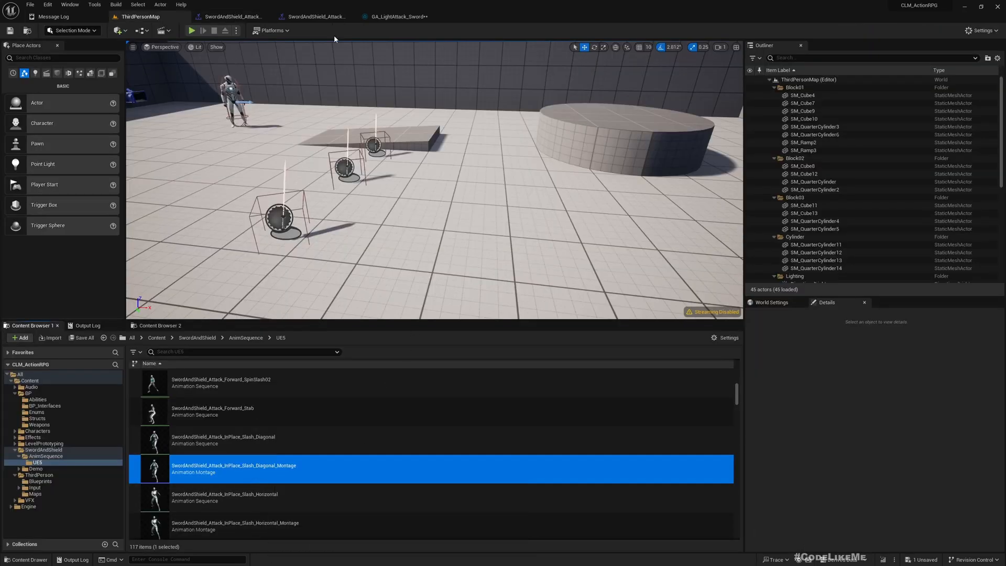
{"action": "left_click", "coordinate": [396, 16]}
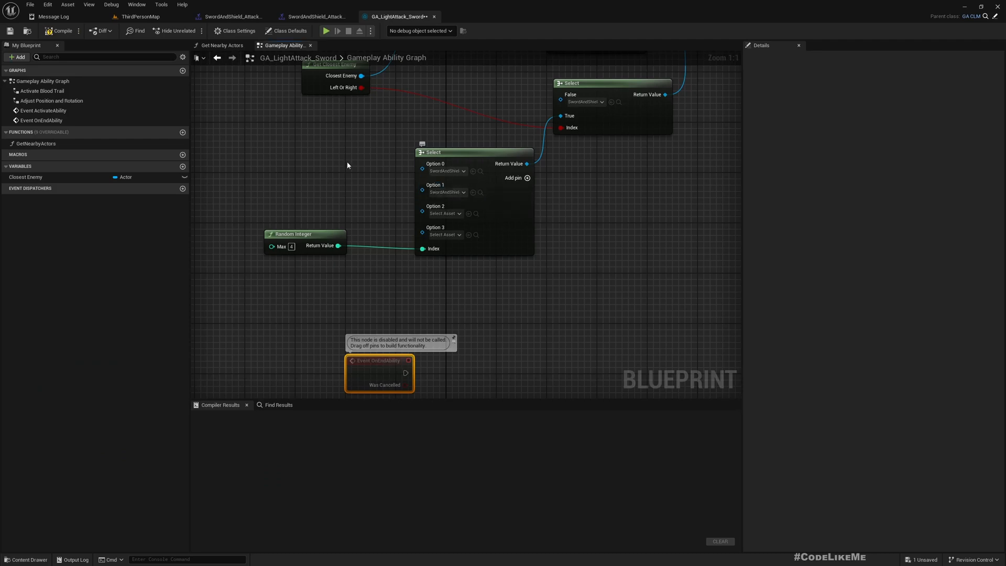
{"action": "mouse_move", "coordinate": [447, 192]}
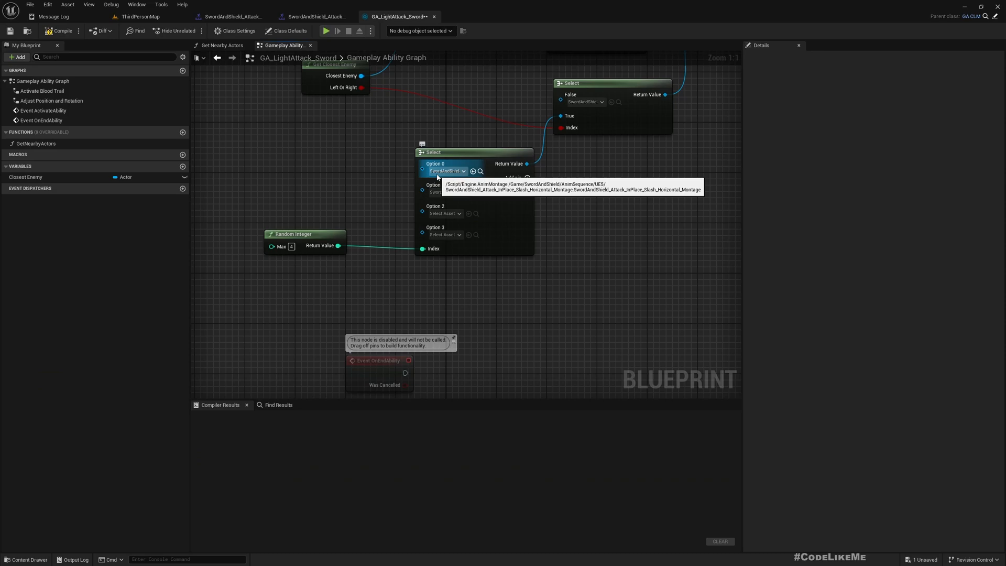
{"action": "left_click", "coordinate": [139, 16]}
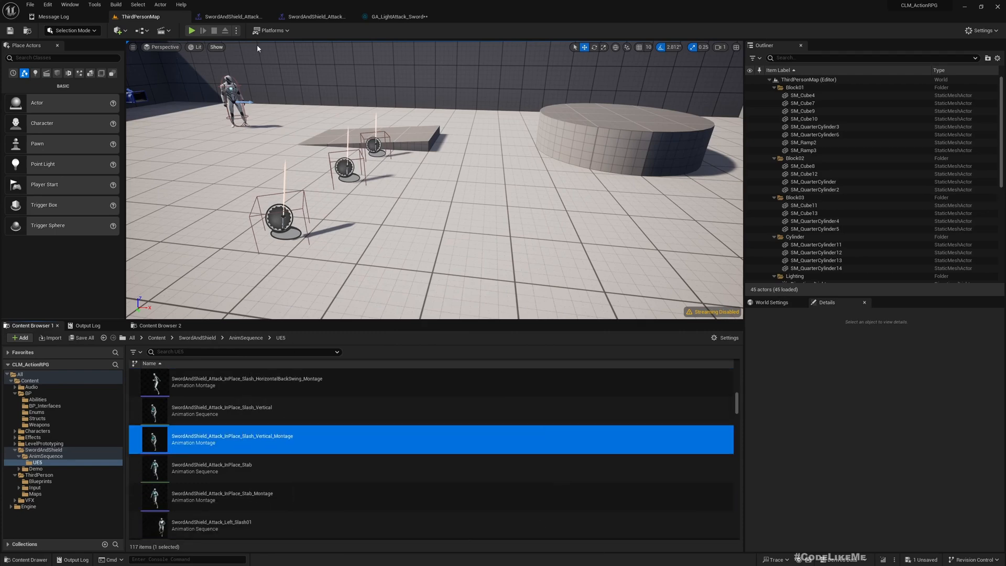
{"action": "left_click", "coordinate": [396, 16]}
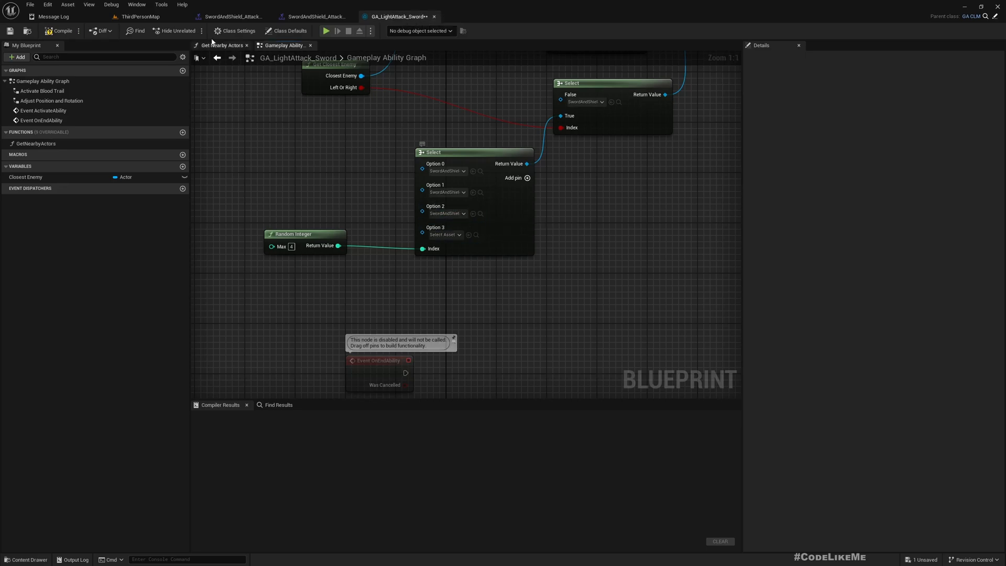
{"action": "left_click", "coordinate": [140, 15]}
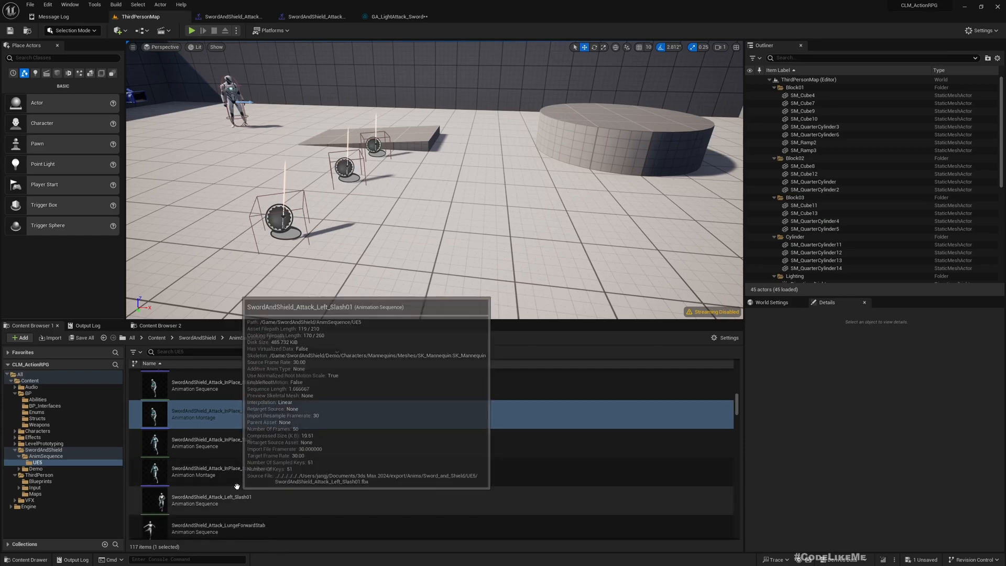
{"action": "left_click", "coordinate": [224, 470]}
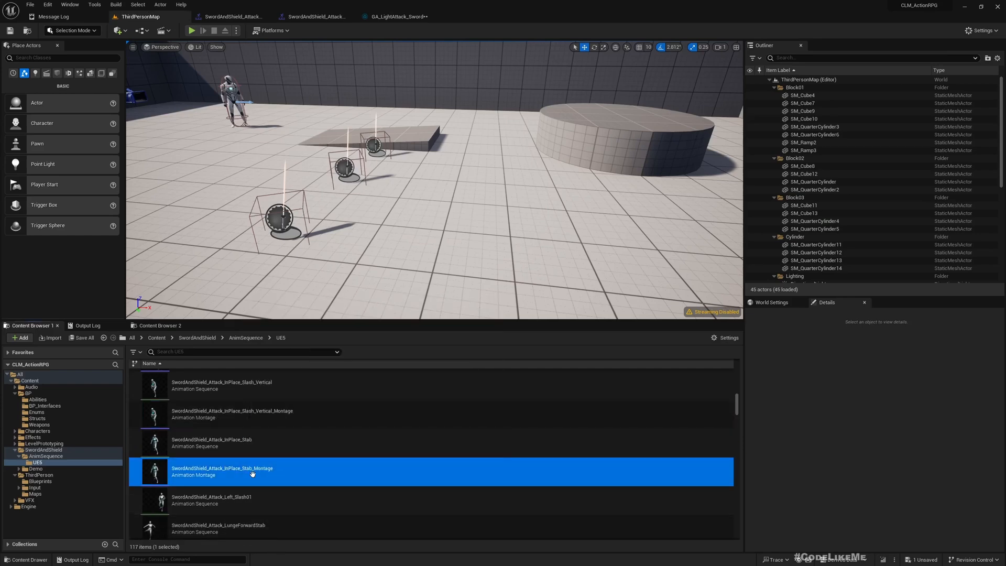
Fly the ThirdPersonMap camera to a new spot and open the Play options for multiplayer testing
{"action": "left_click", "coordinate": [395, 16]}
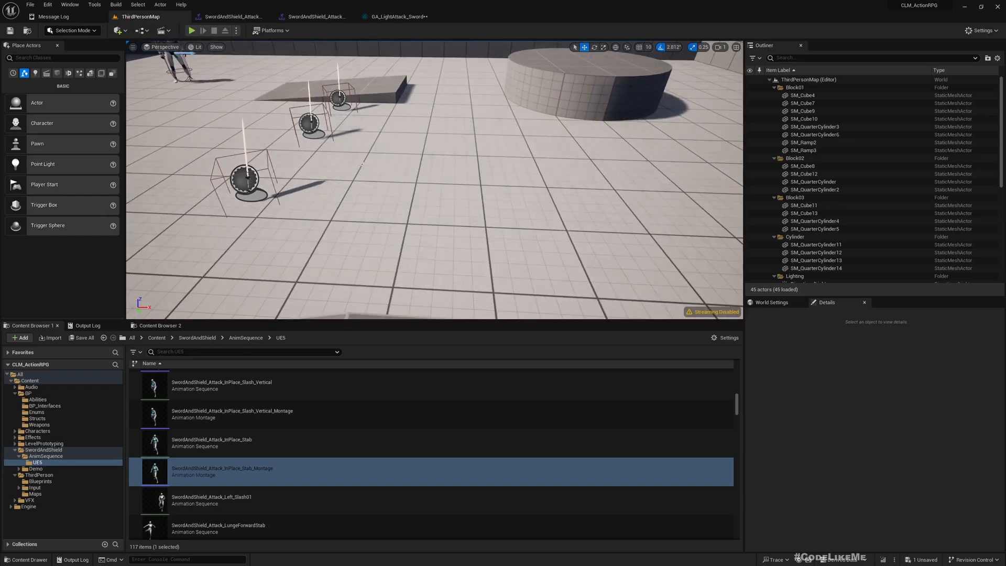
{"action": "left_click", "coordinate": [191, 30]}
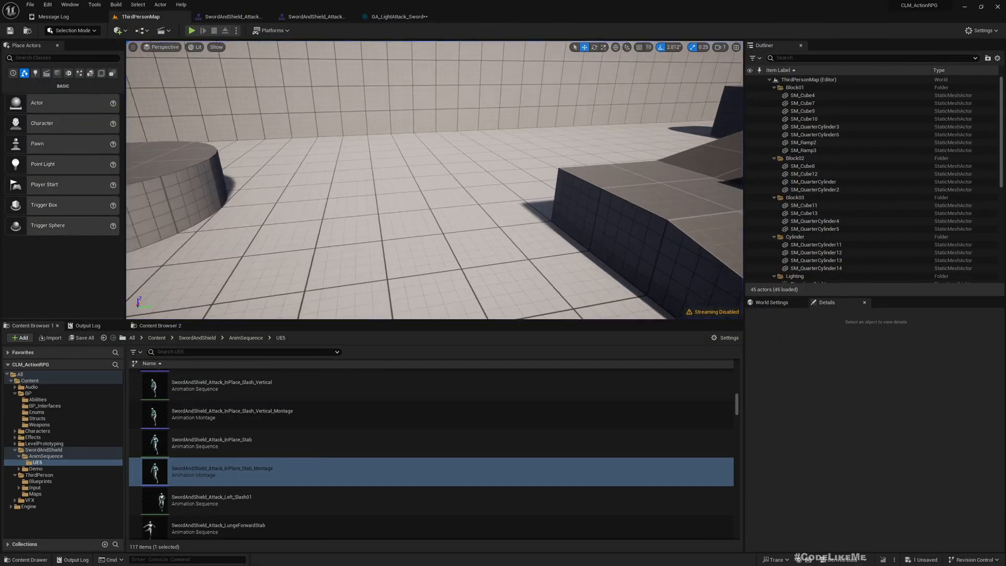
{"action": "left_click", "coordinate": [257, 414]}
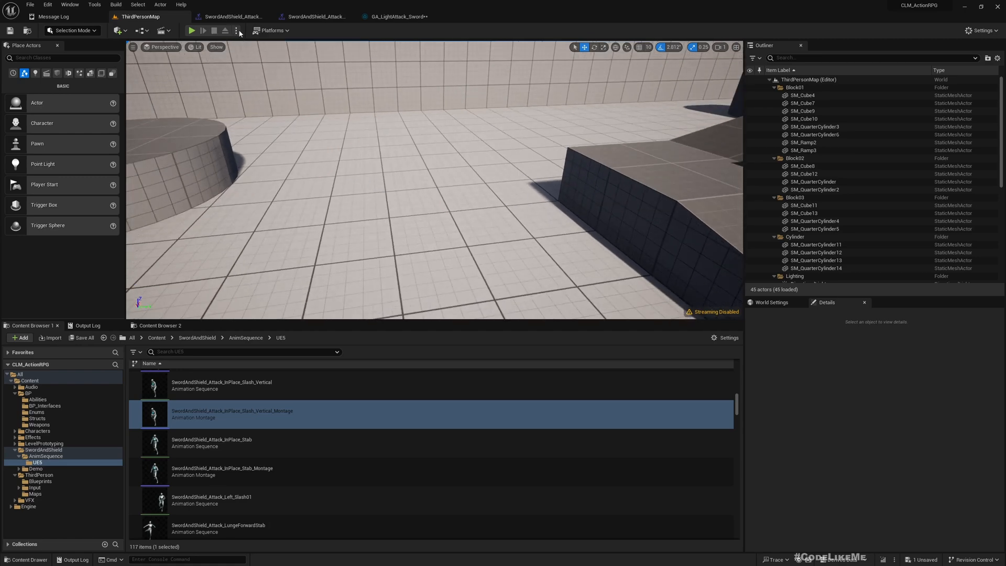
{"action": "left_click", "coordinate": [191, 30]}
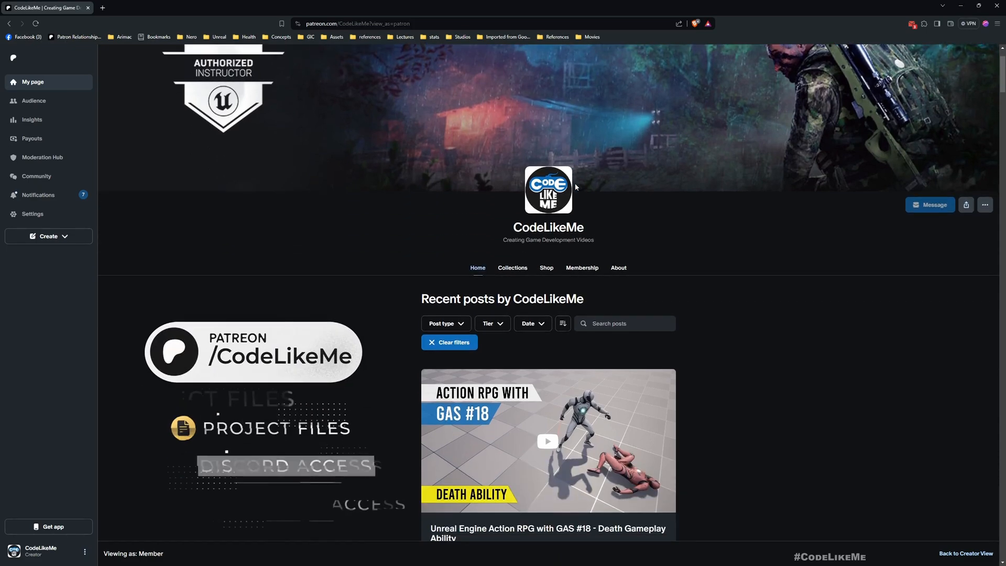
Scroll the CodeLikeMe Patreon page past the Action RPG posts to Unreal Planet Generator #6 Cubic Grid
{"action": "scroll", "scroll_direction": "down", "scroll_amount": 3}
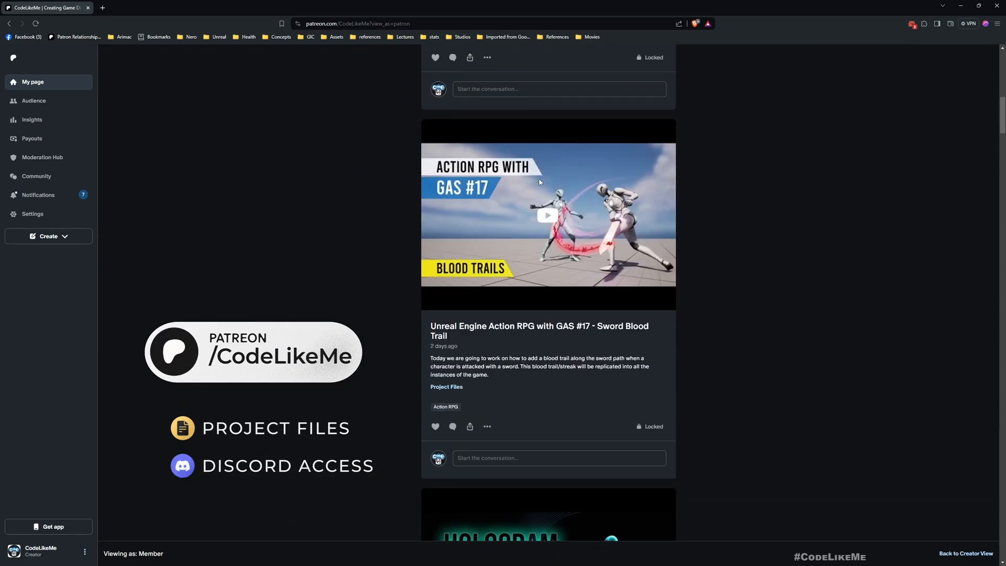
{"action": "scroll", "scroll_direction": "down", "scroll_amount": 3}
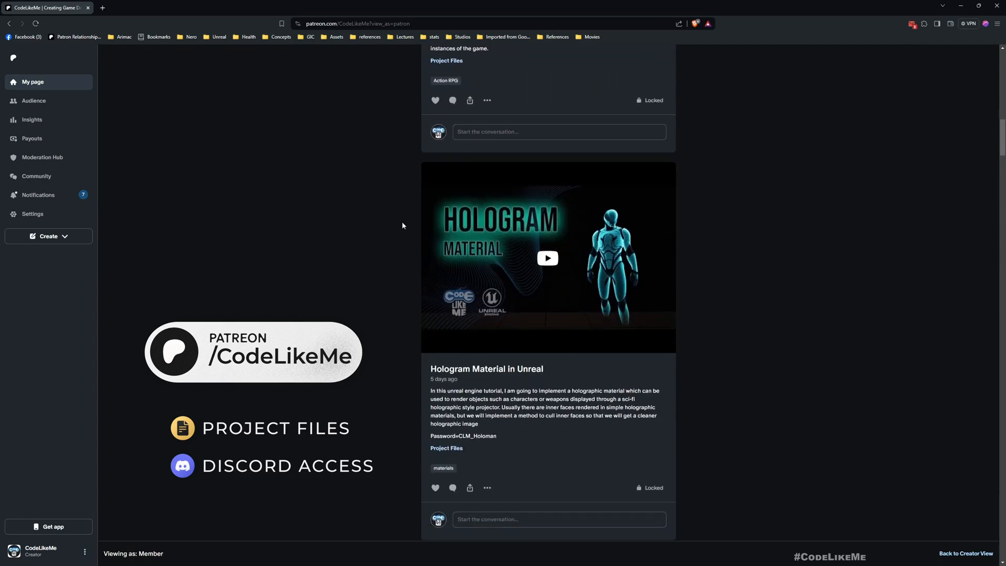
{"action": "scroll", "scroll_direction": "down", "scroll_amount": 3}
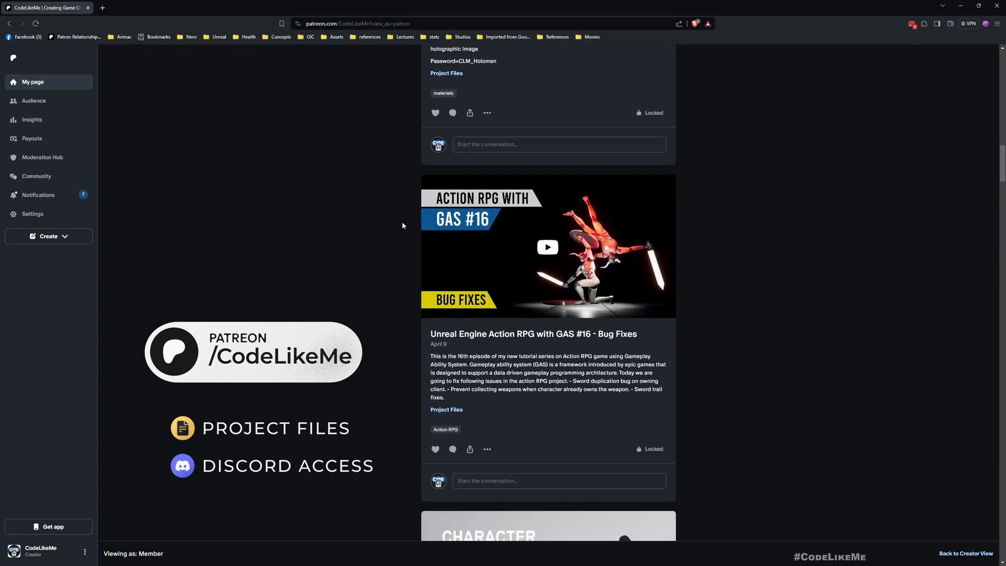
{"action": "scroll", "scroll_direction": "down", "scroll_amount": 3}
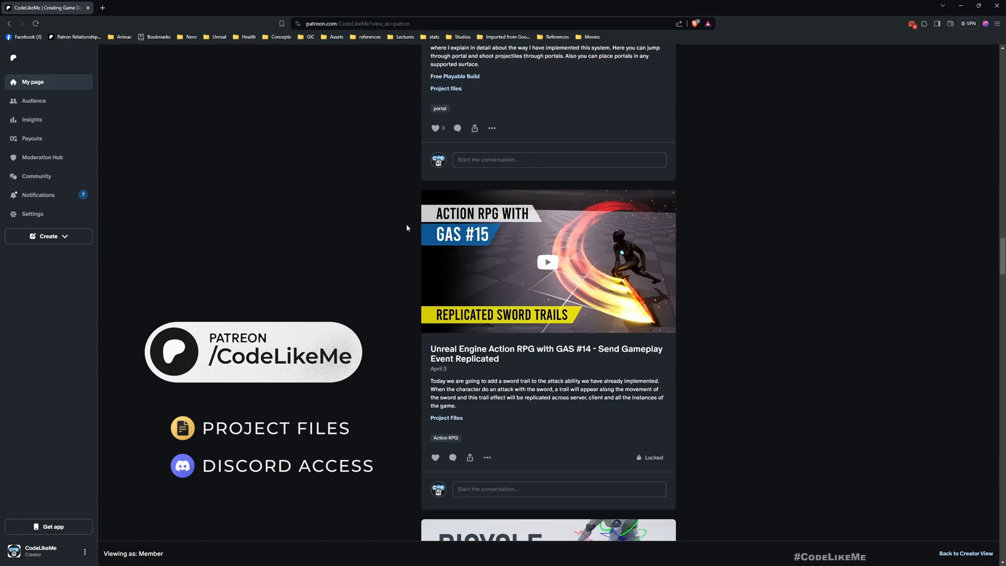
{"action": "scroll", "scroll_direction": "down", "scroll_amount": 3}
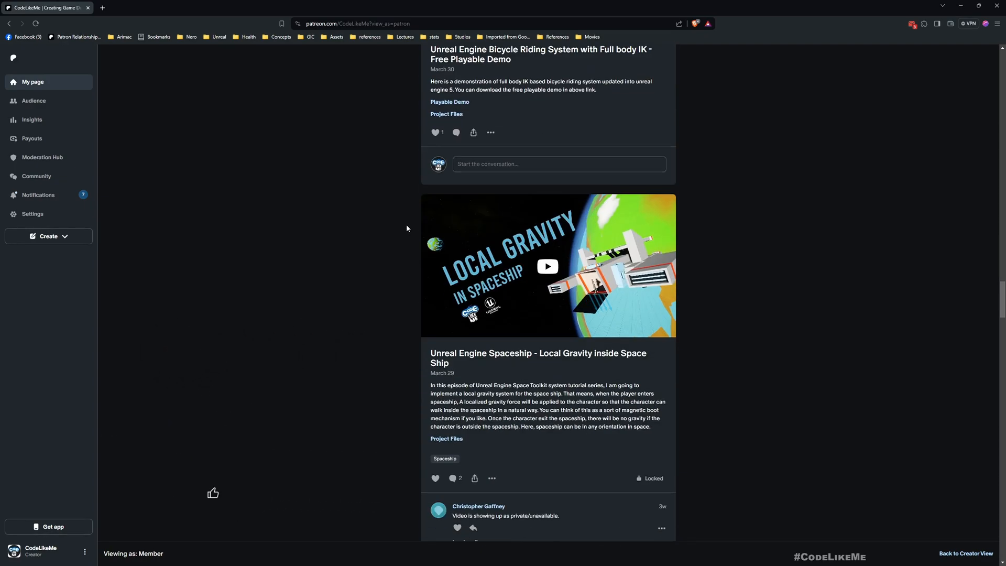
{"action": "scroll", "scroll_direction": "down", "scroll_amount": 3}
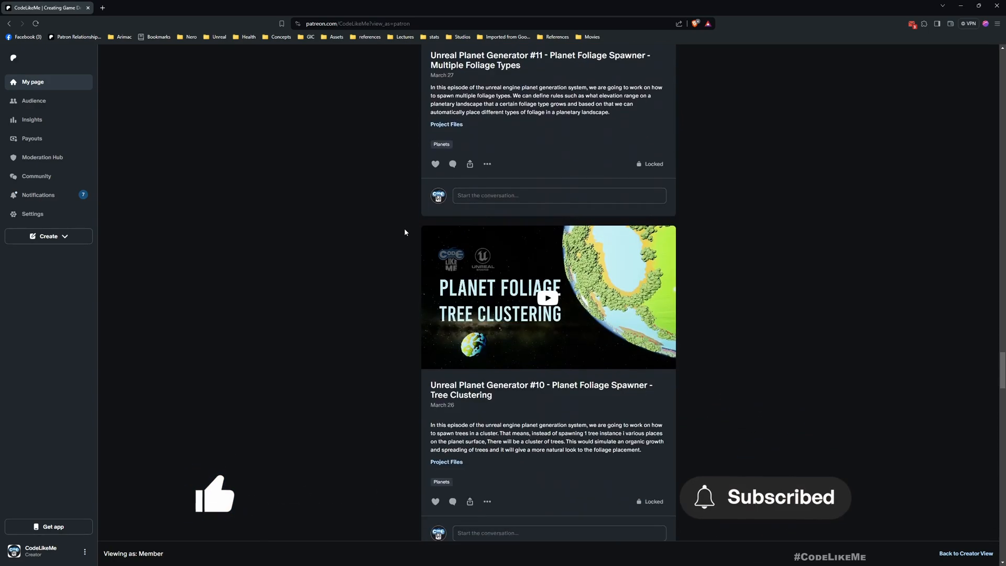
{"action": "scroll", "scroll_direction": "down", "scroll_amount": 3}
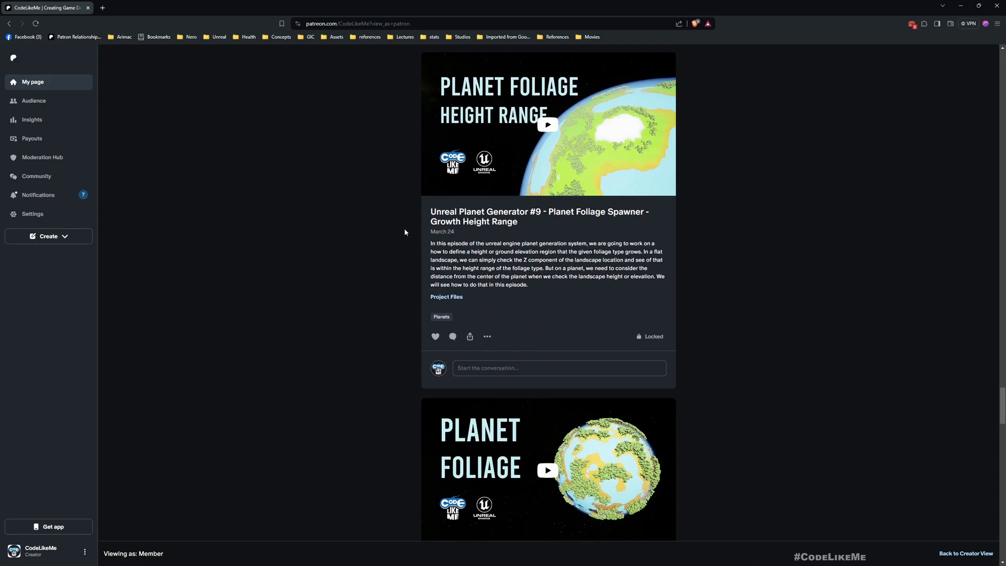
{"action": "scroll", "scroll_direction": "down", "scroll_amount": 3}
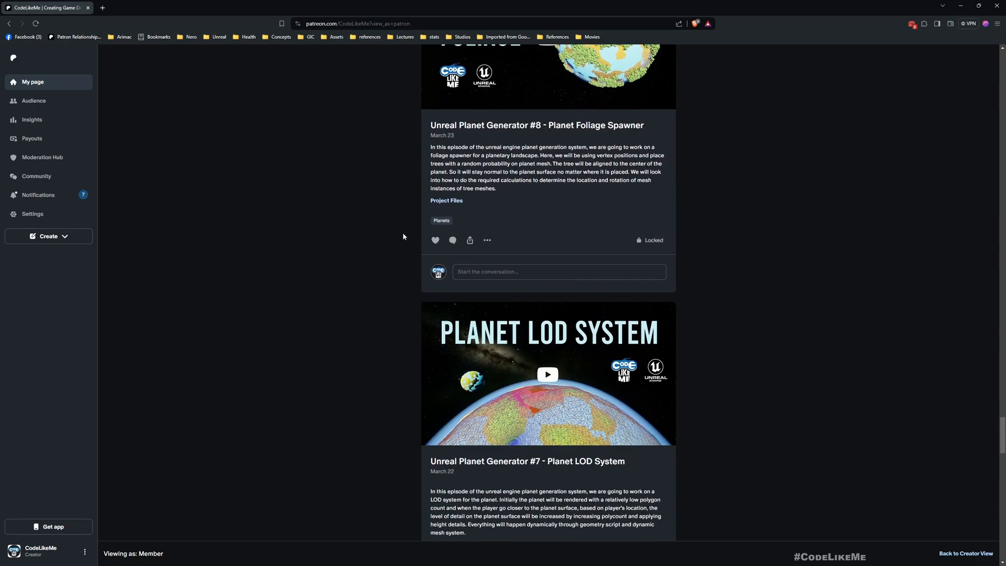
{"action": "scroll", "scroll_direction": "down", "scroll_amount": 3}
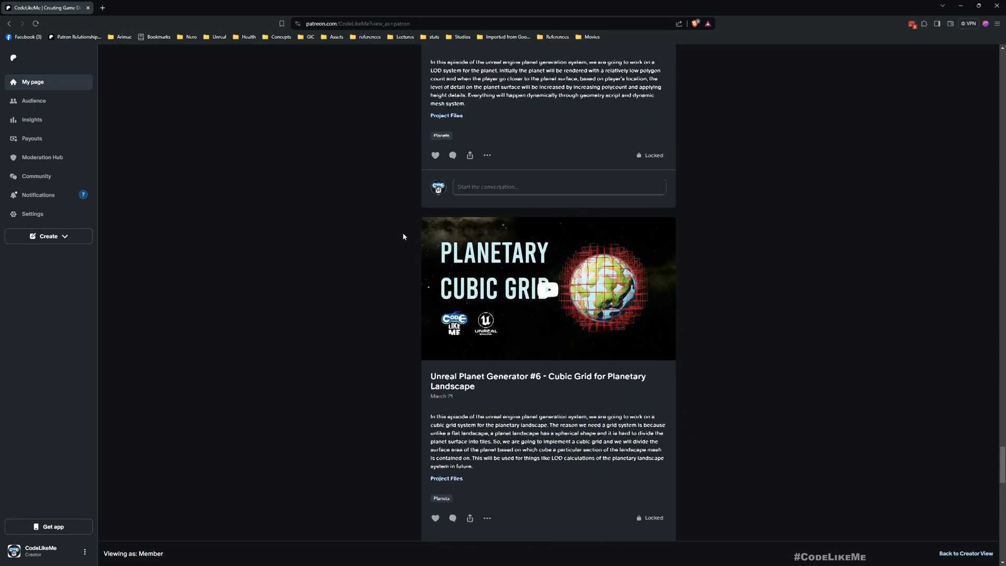